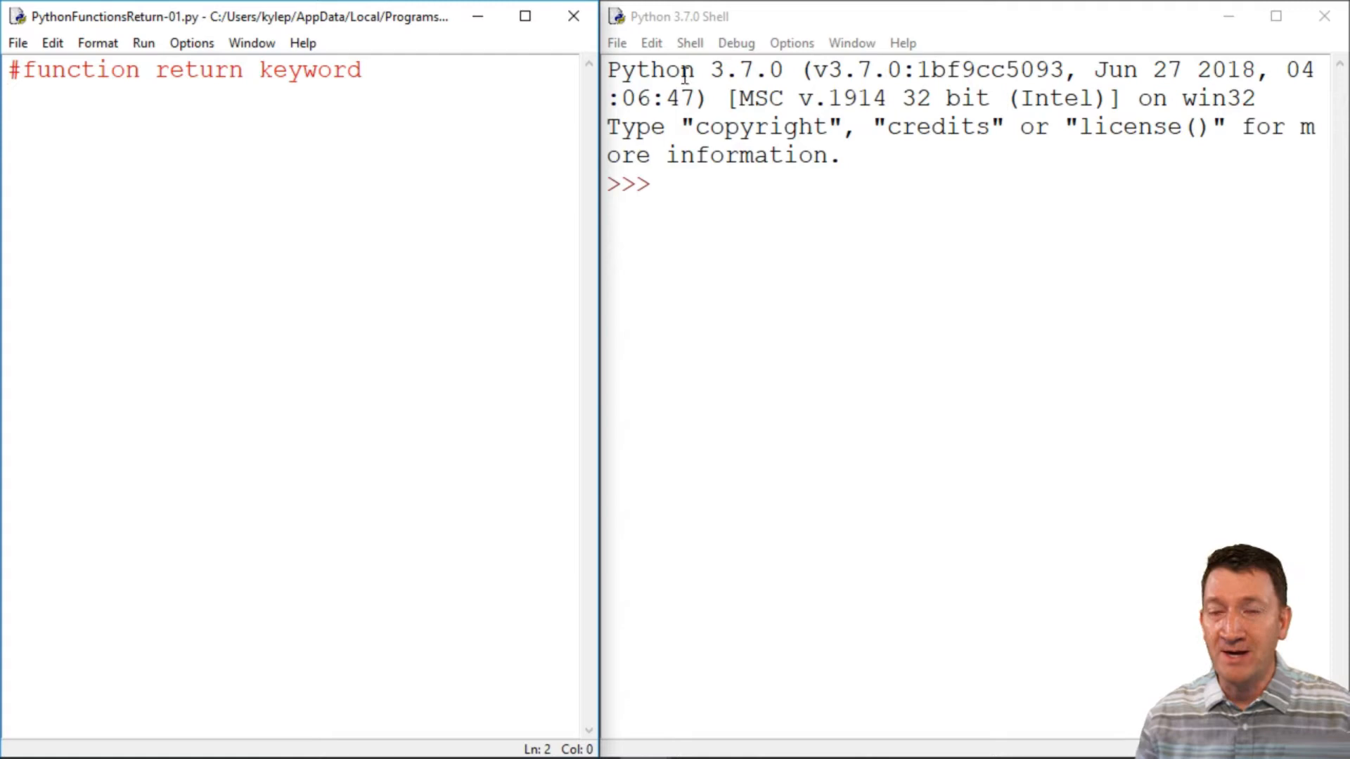
mouse_move(188, 125)
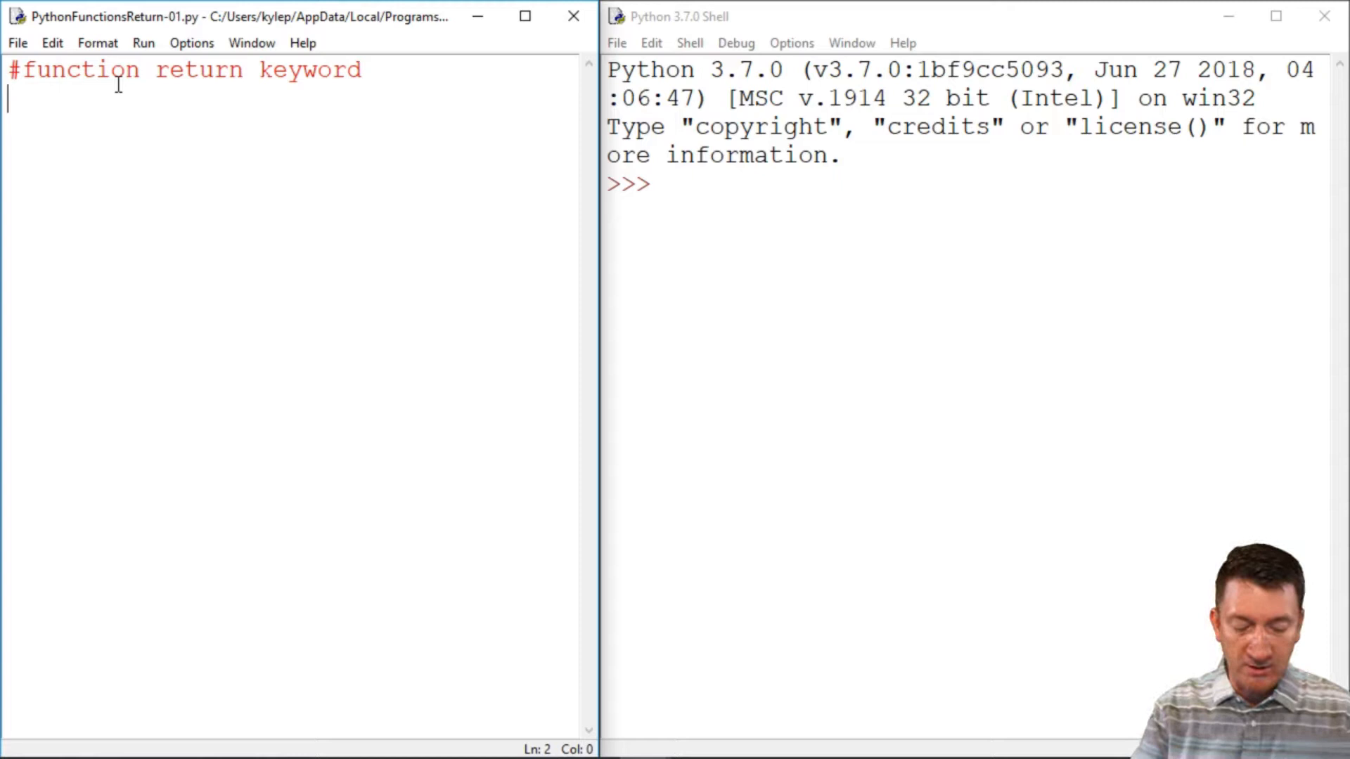
Define add_nums(arg1, arg2) with a body computing arg1 + arg2
type("def")
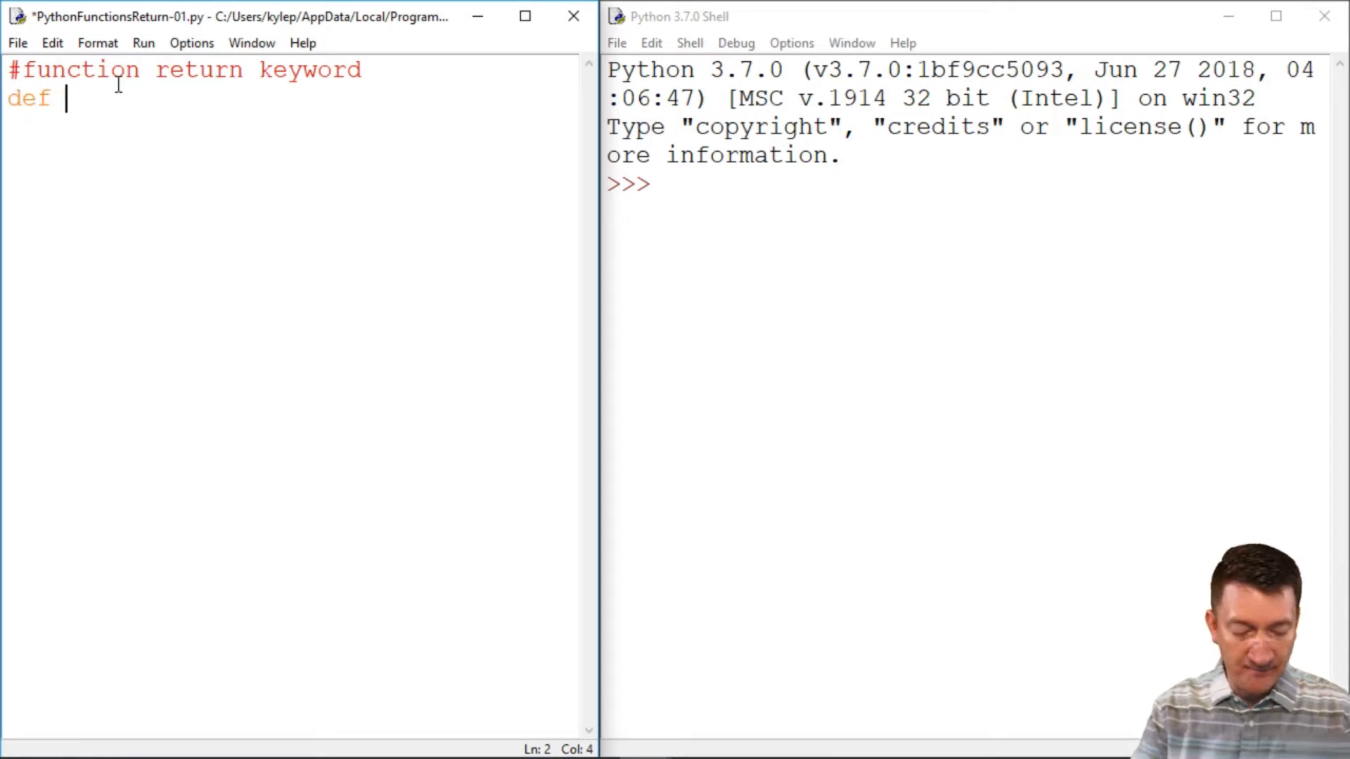
type("add_nums")
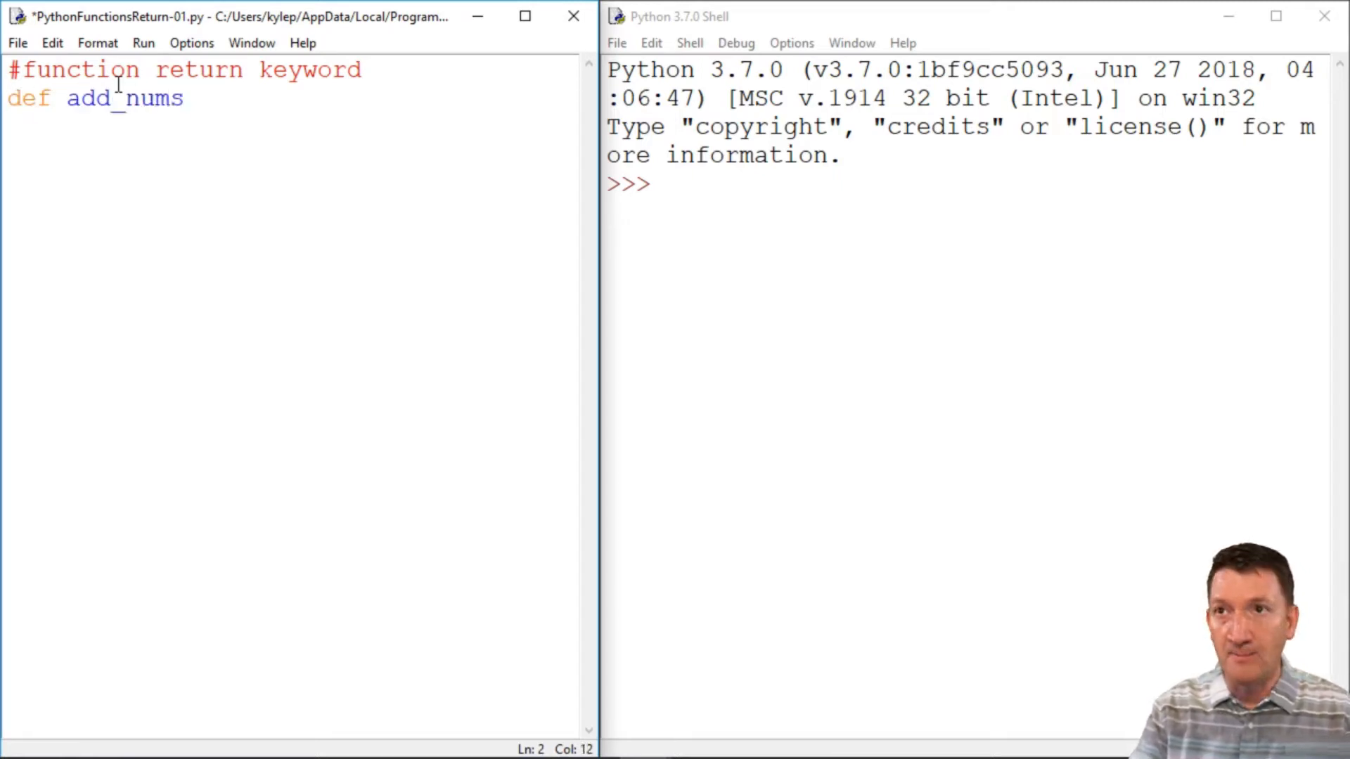
type("(")
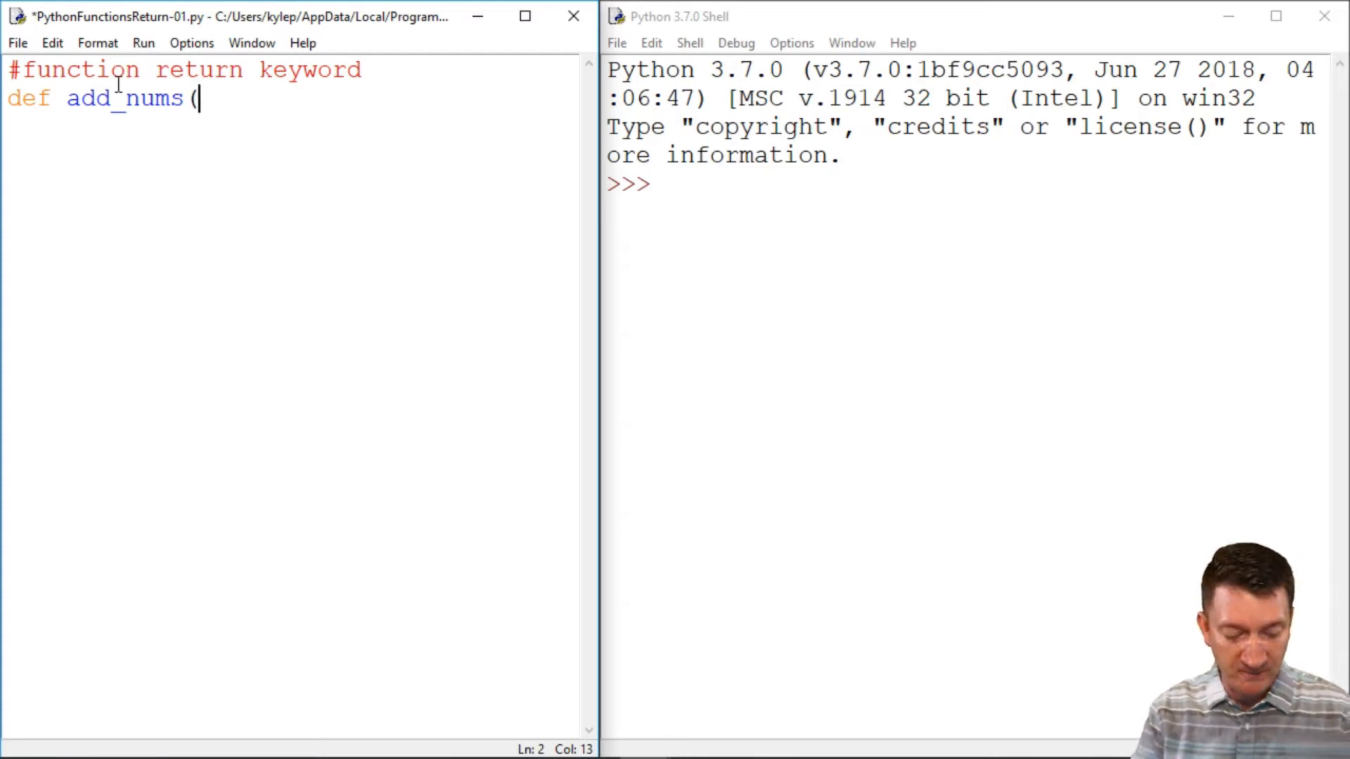
type("arg1, arg2")
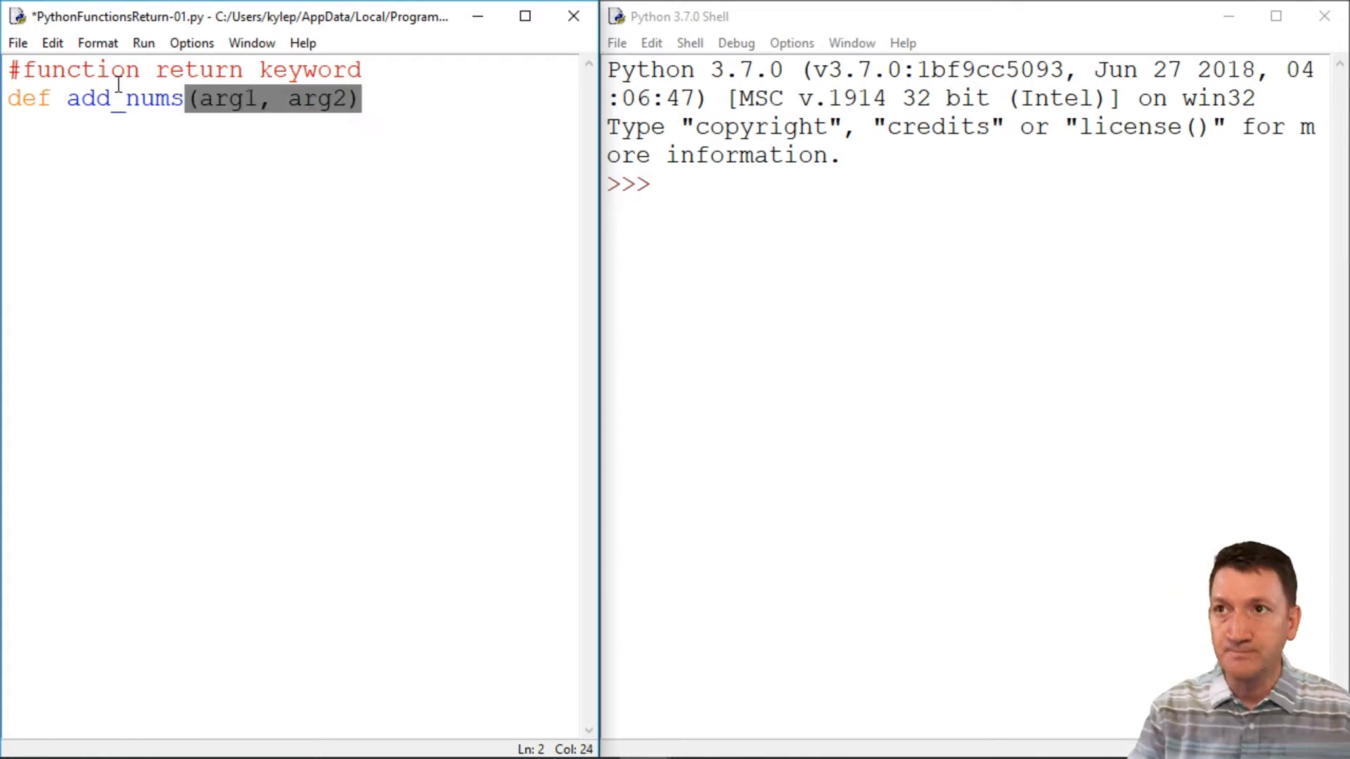
type(":")
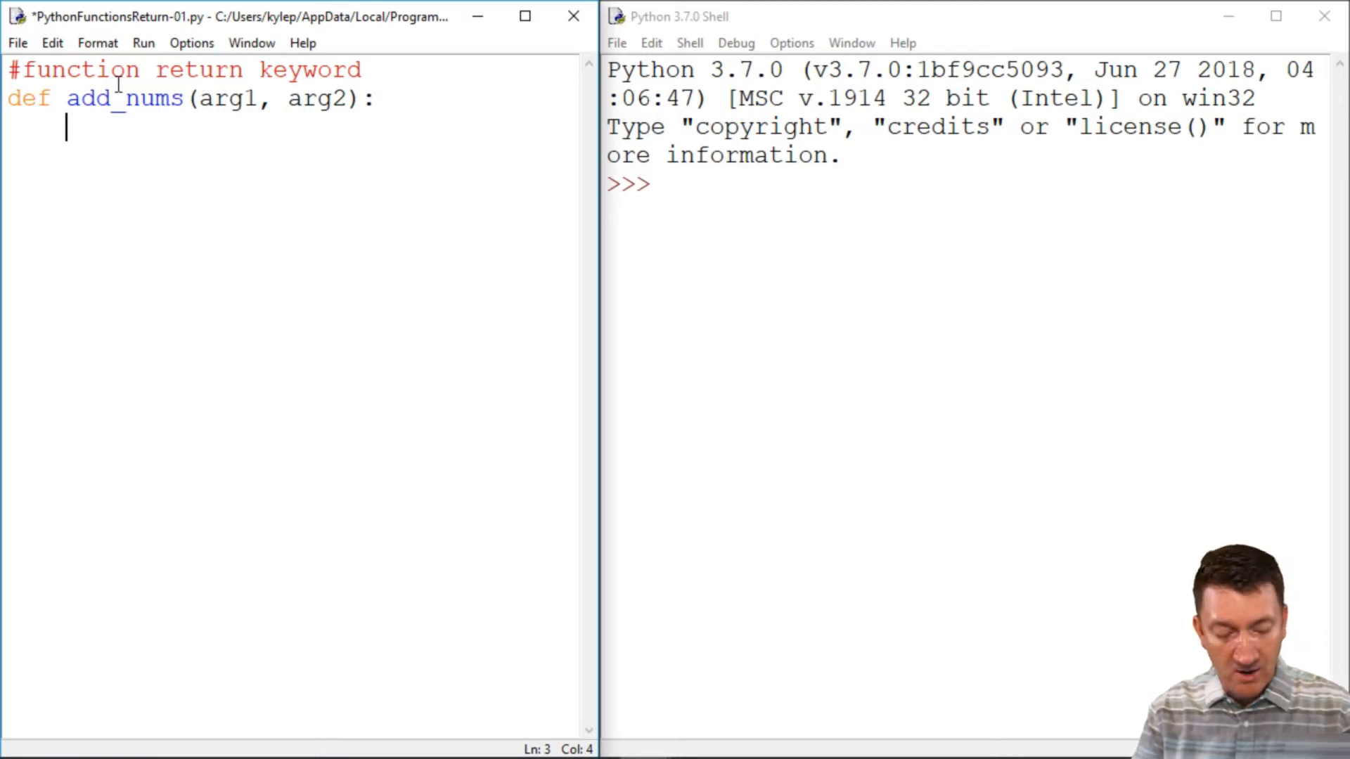
type("arg1")
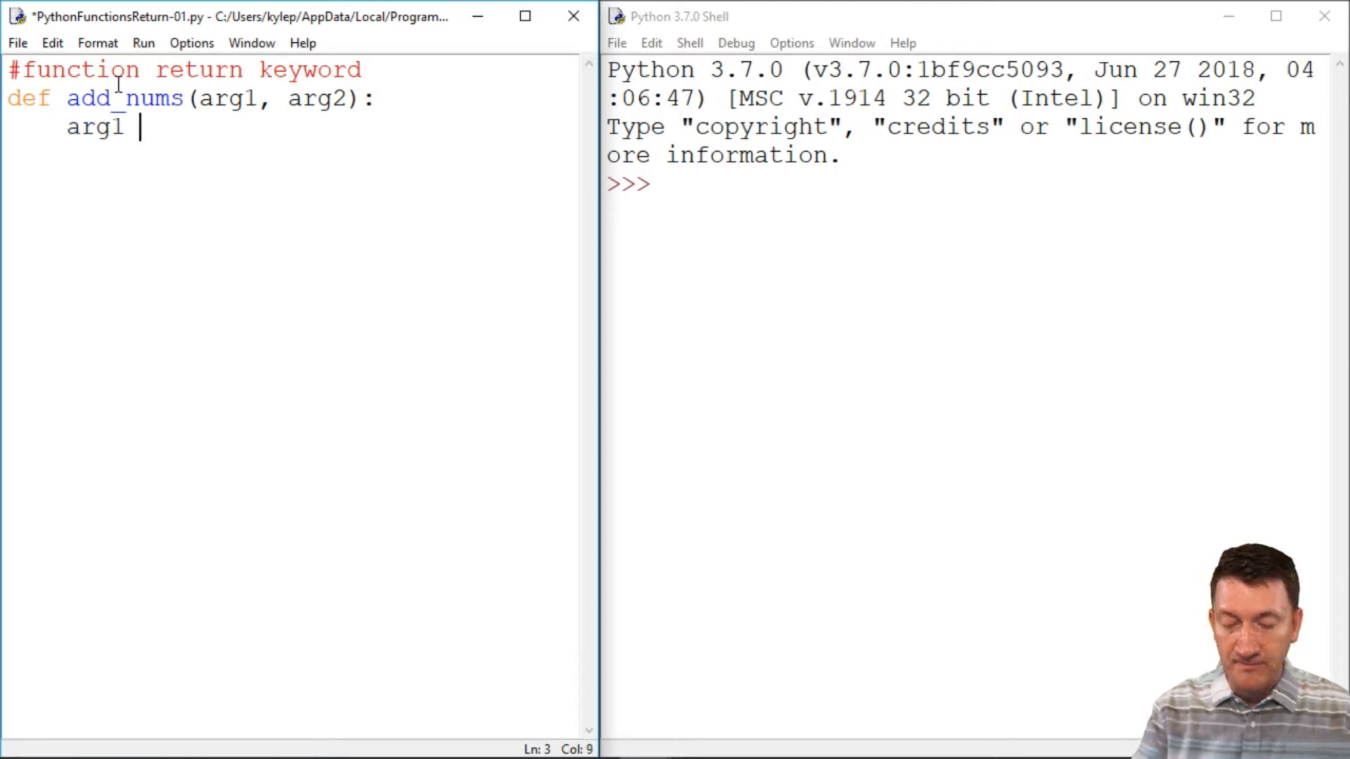
type("+ arg")
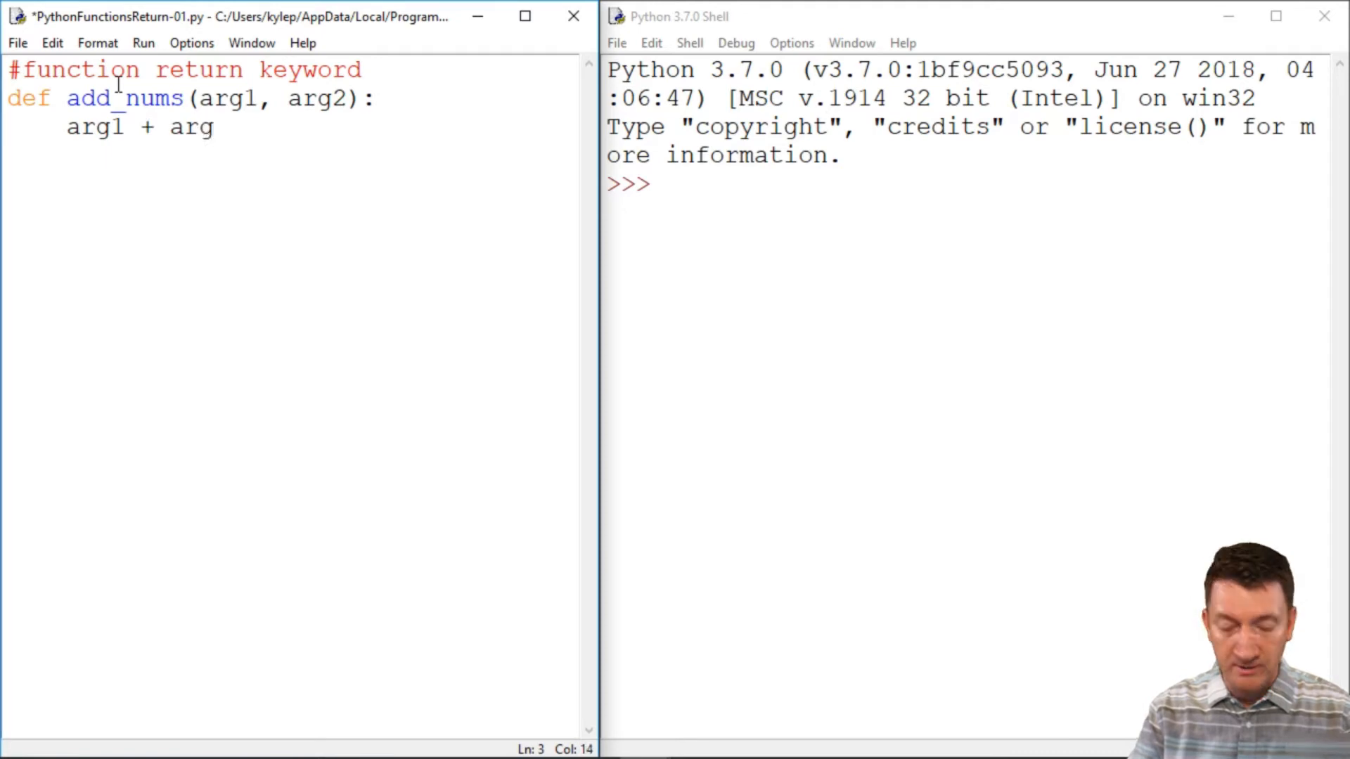
type("2")
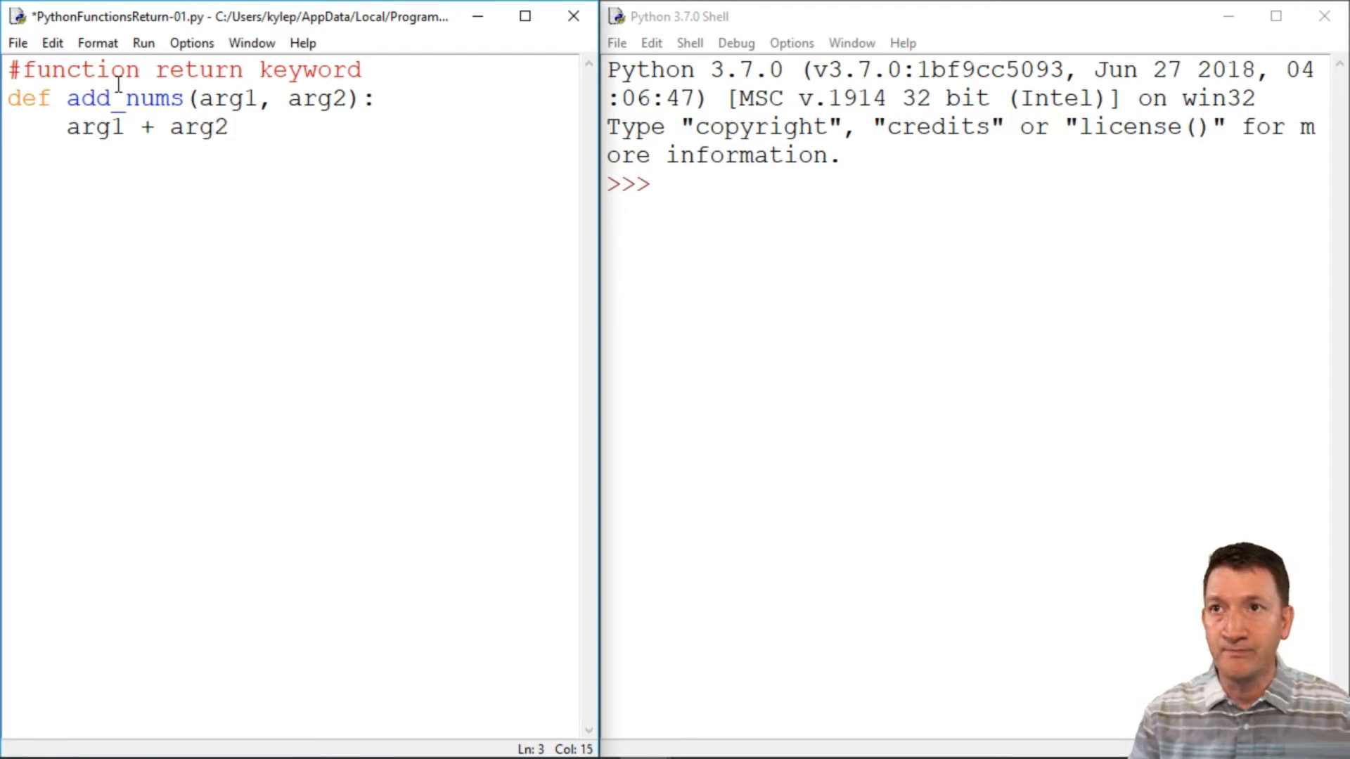
key("enter")
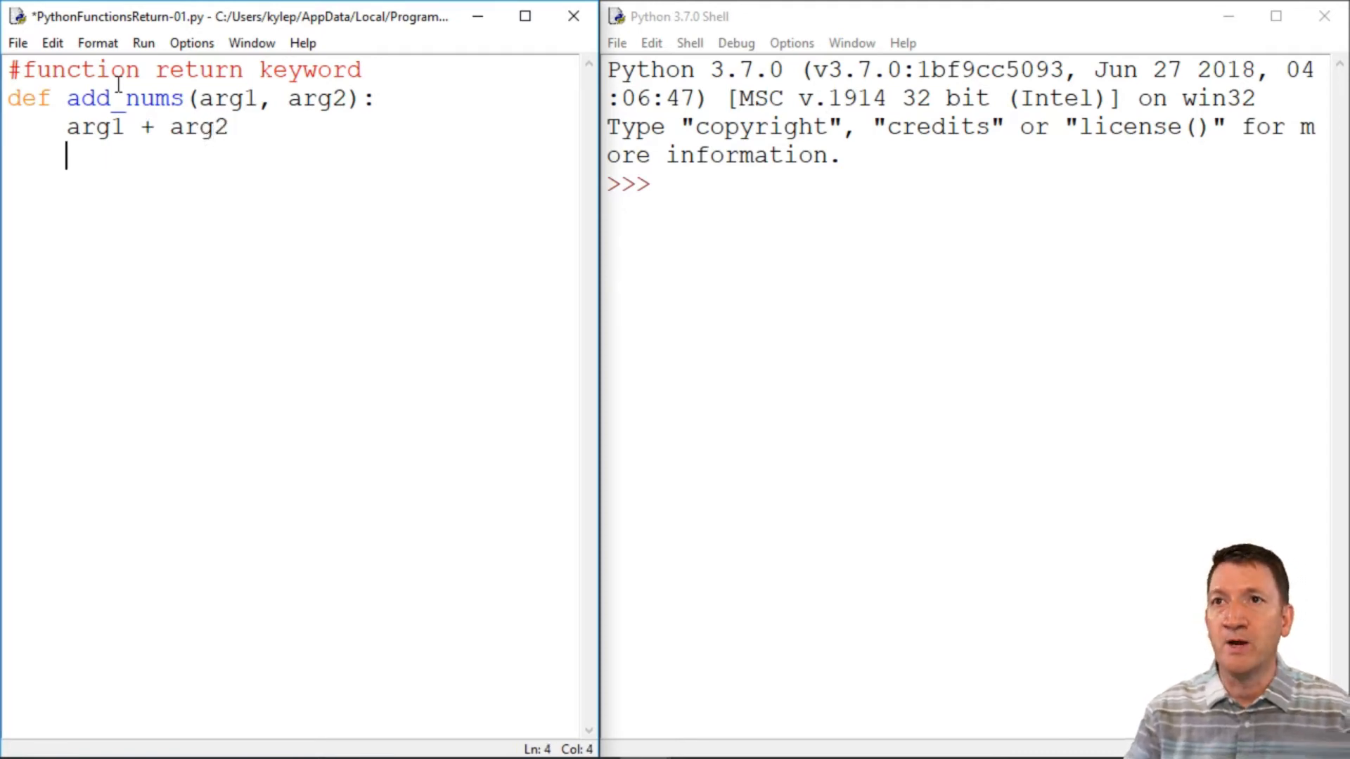
key("Enter")
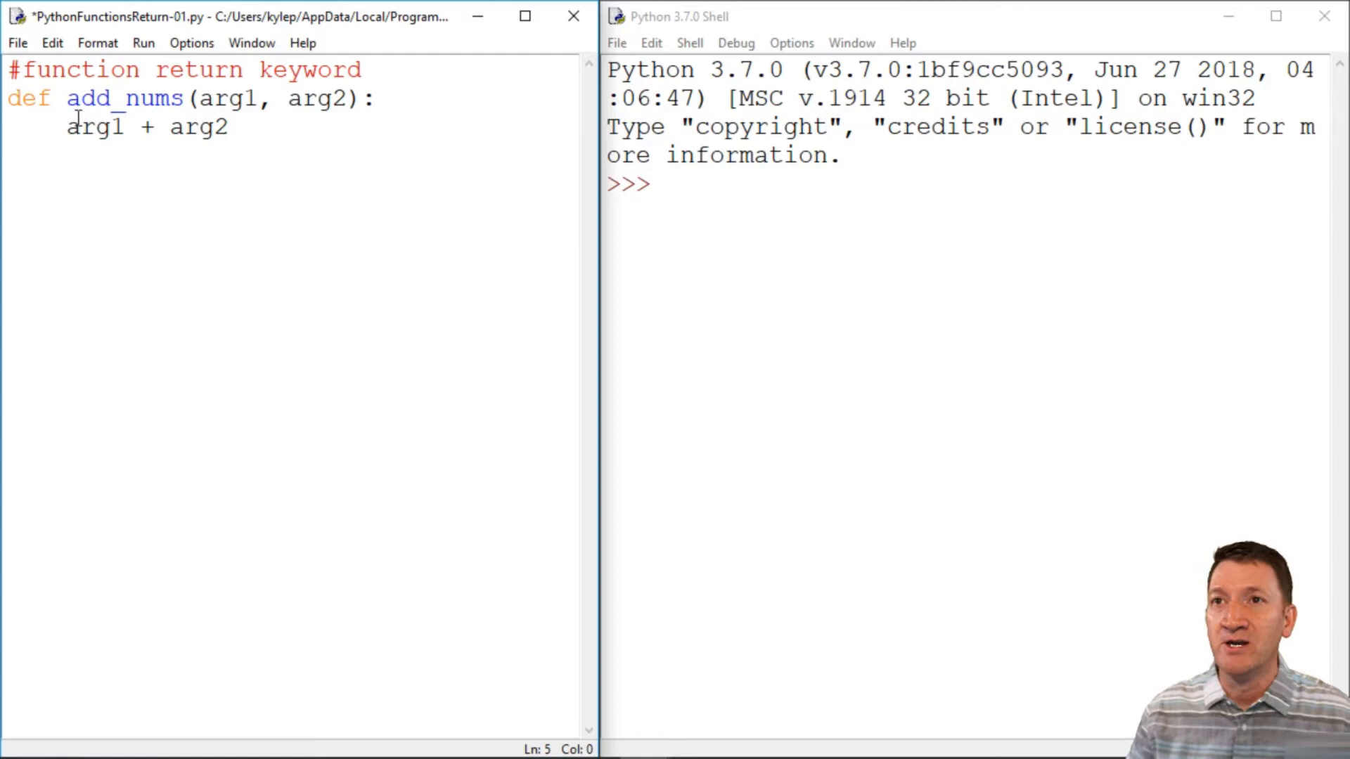
Wrap the body in print() and add the call add_nums(2,2) below
type("print")
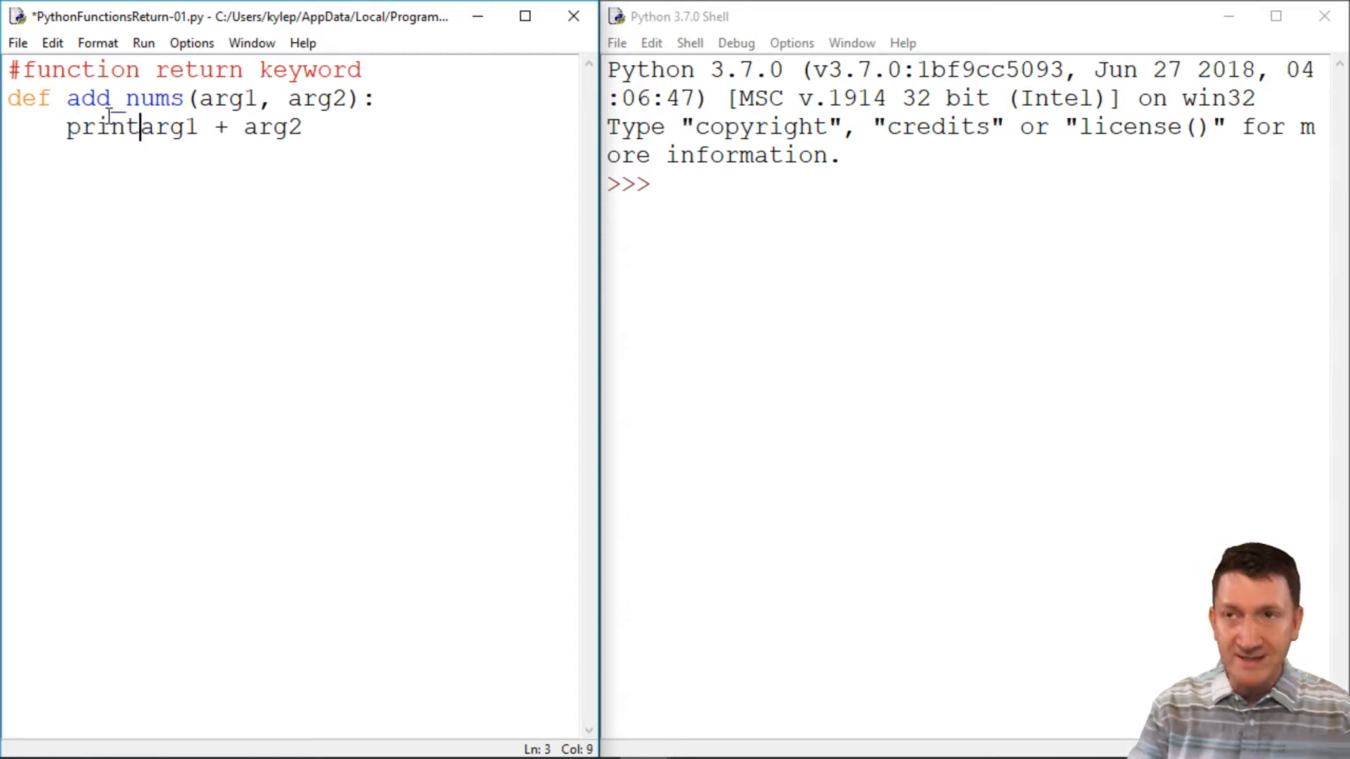
type("(")
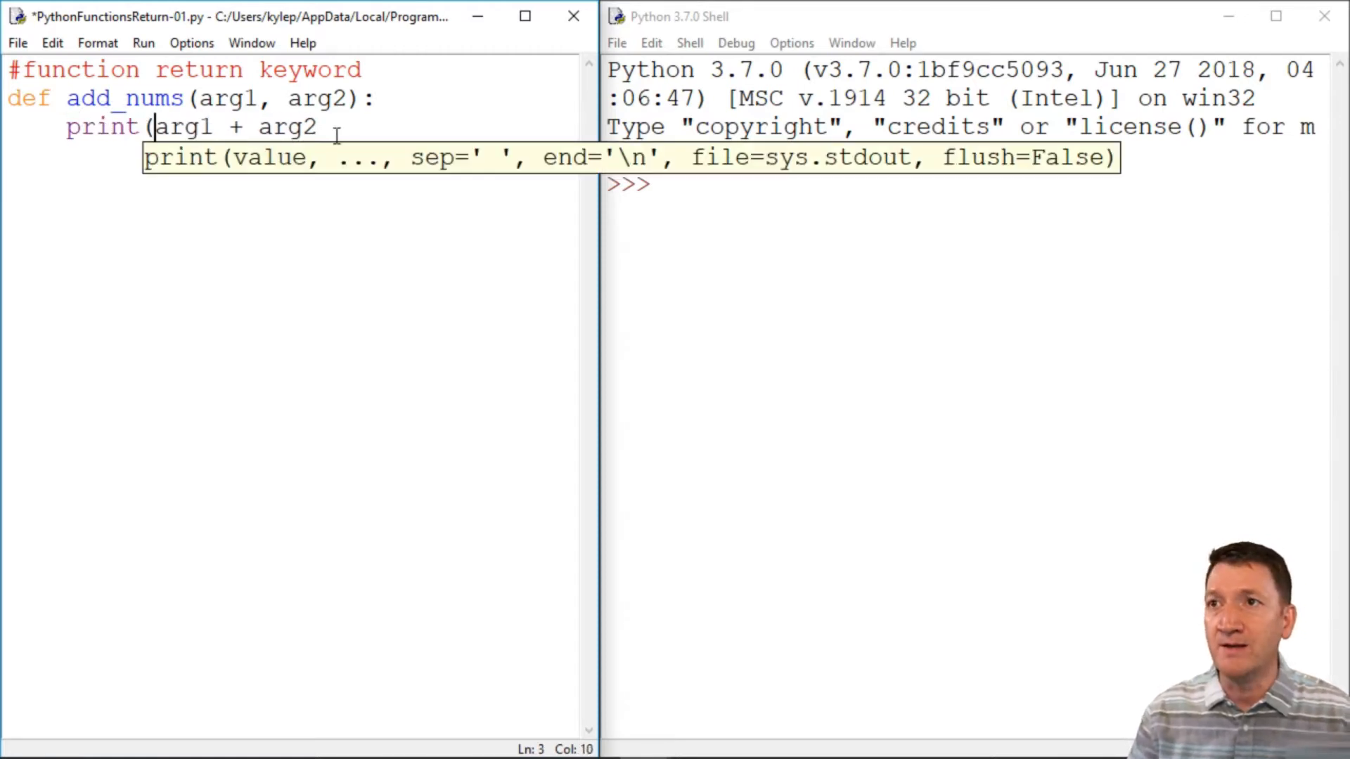
type(")")
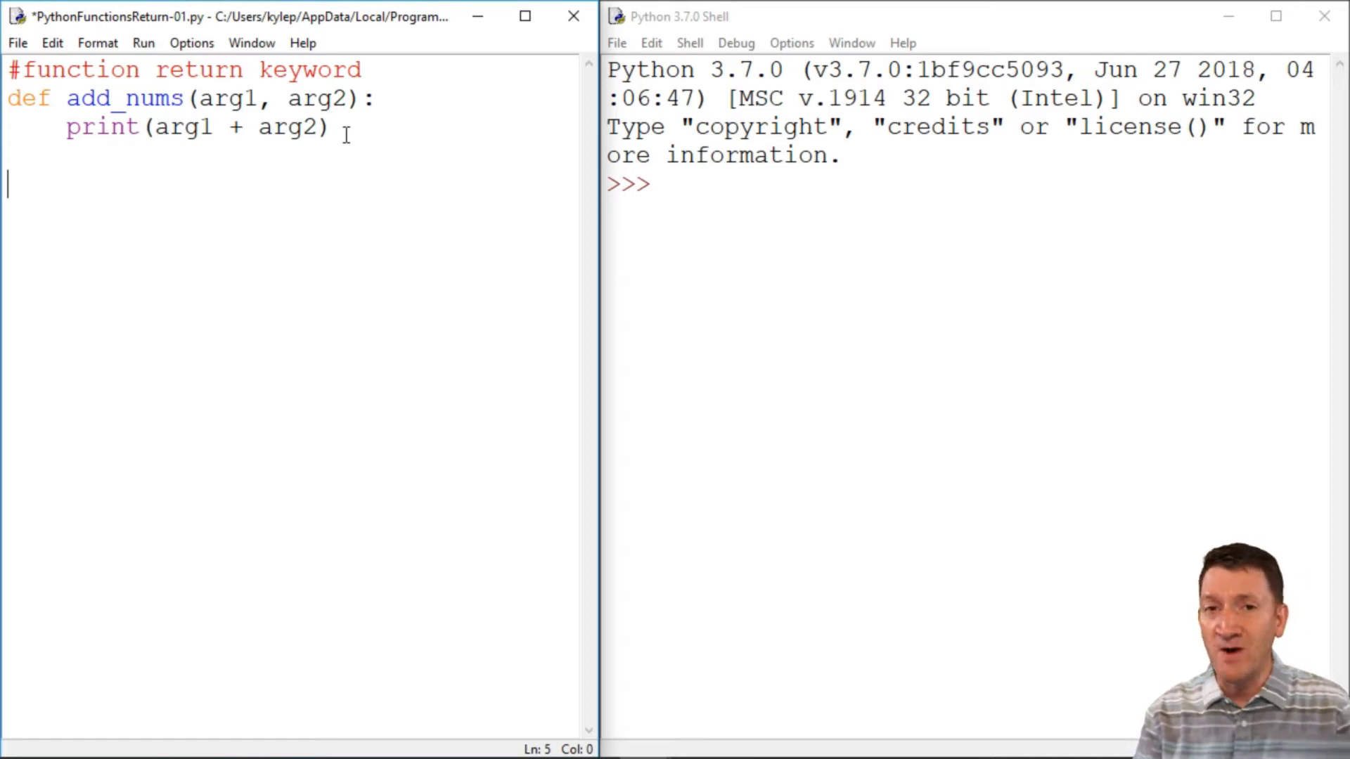
type("add_n")
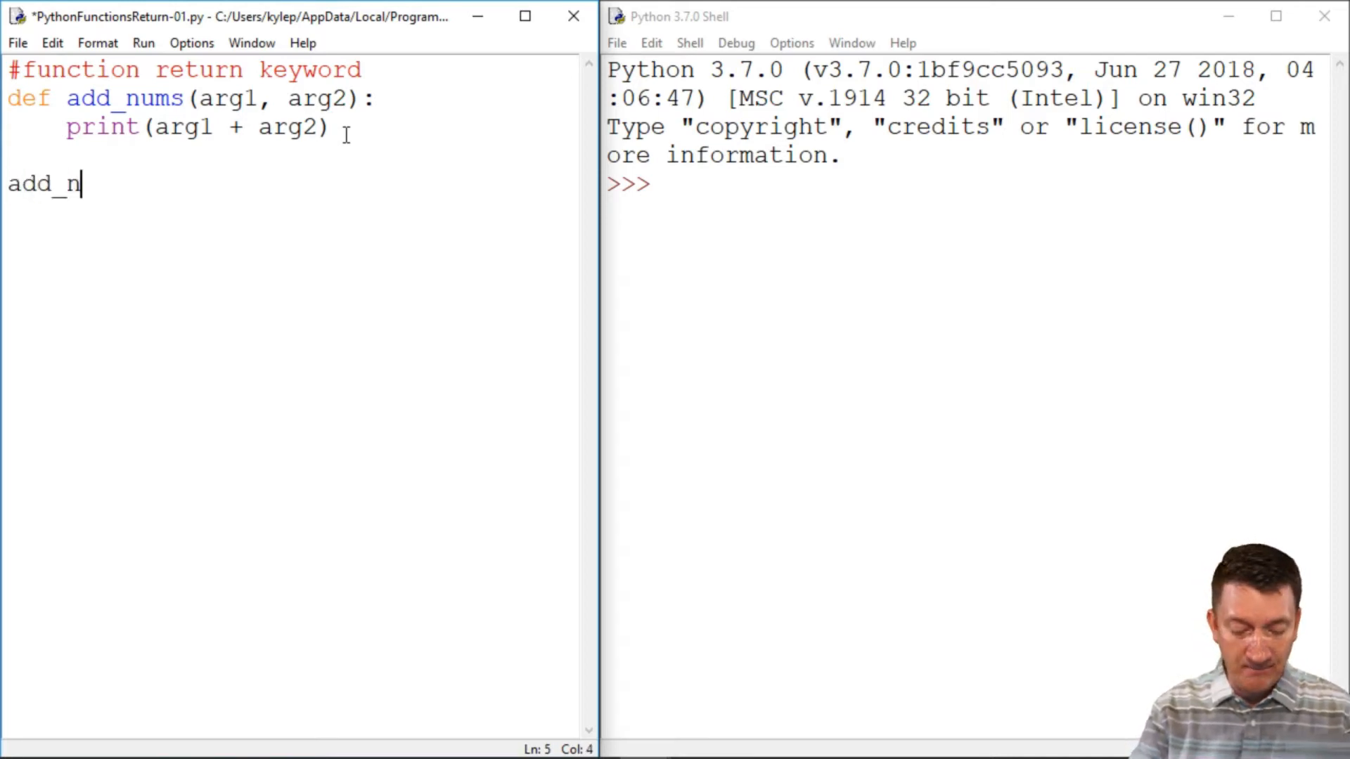
type("ums(2")
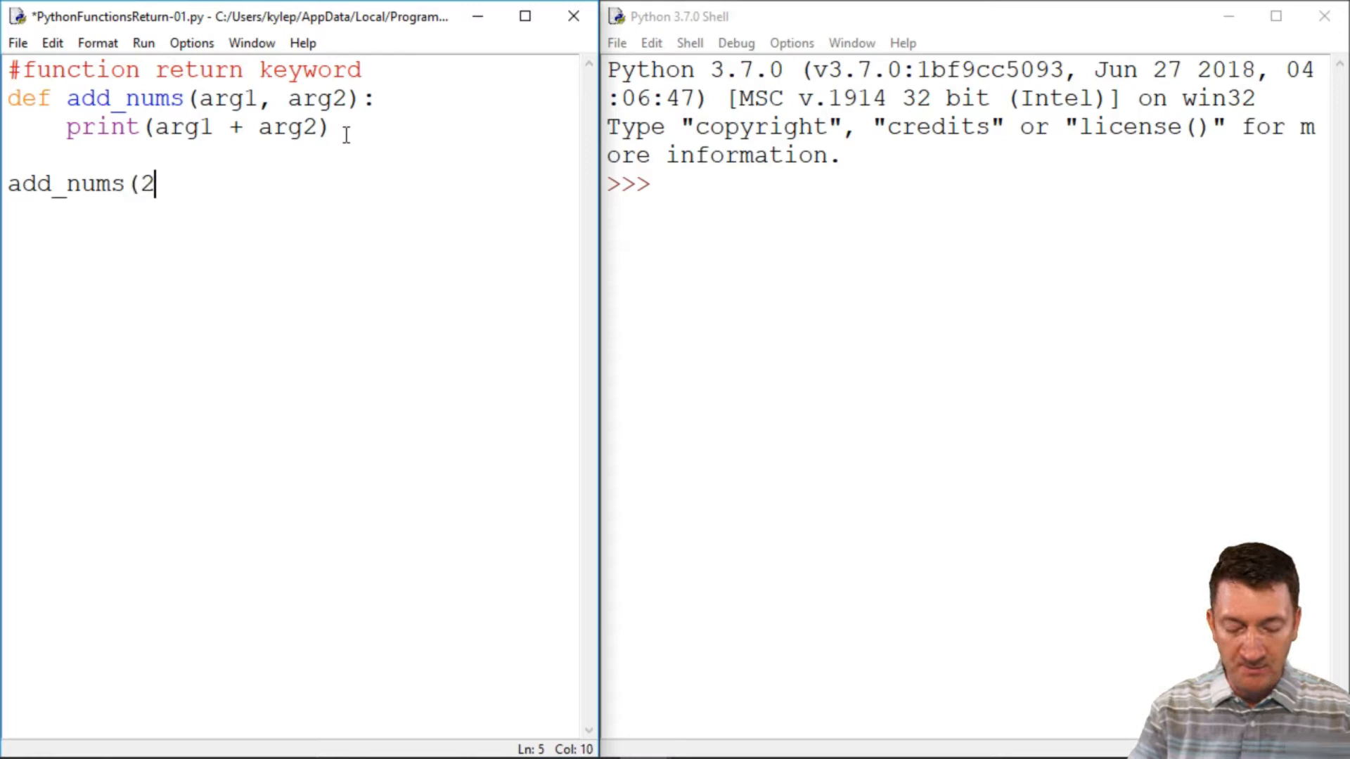
type(",2)")
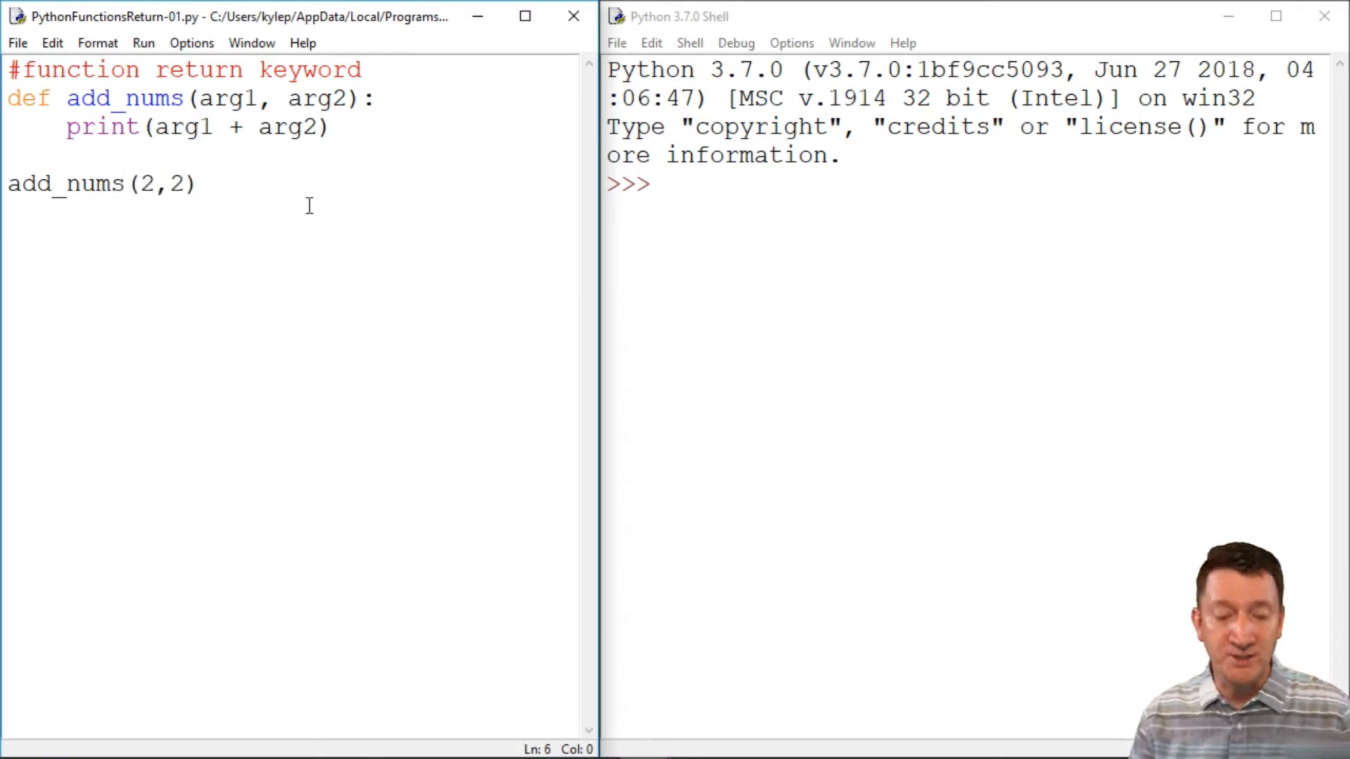
Run the script with F5 so the shell shows 4
key("F5")
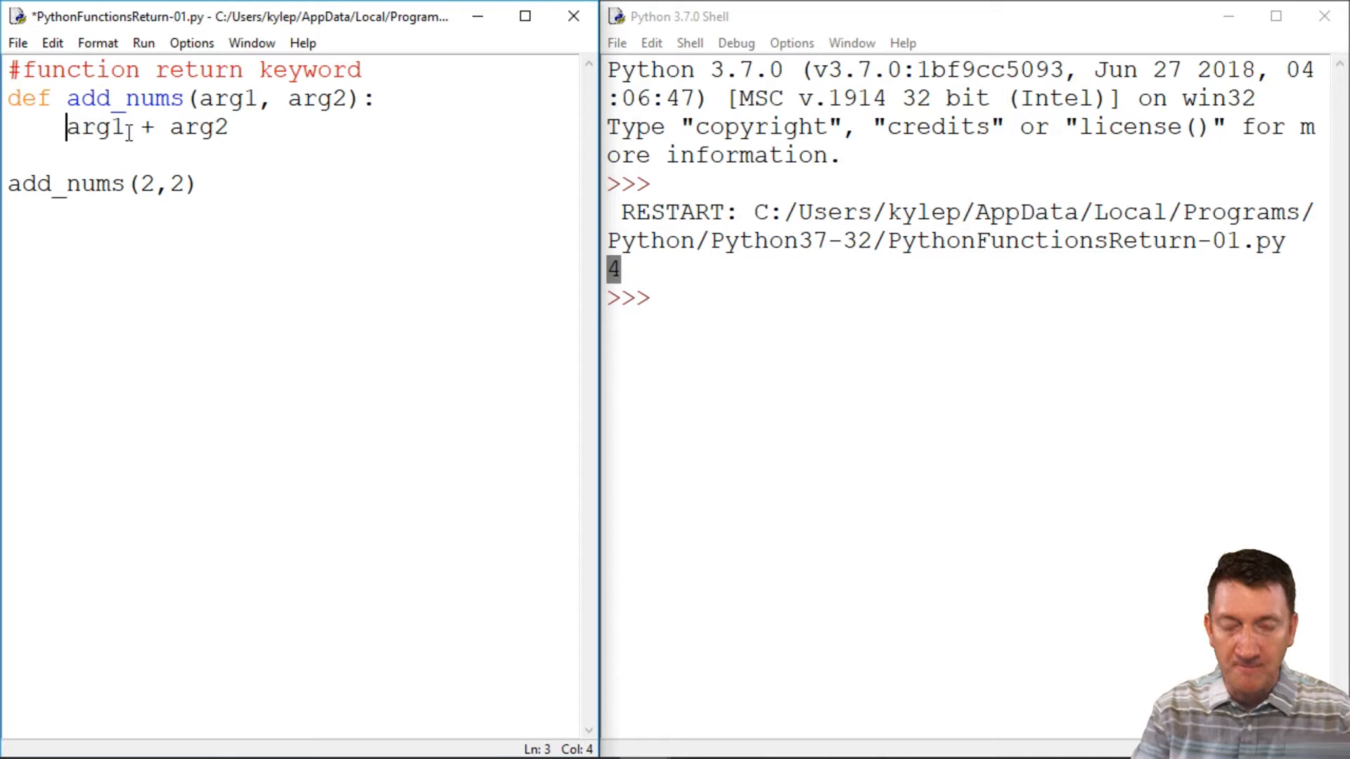
Assign arg1 + arg2 to total and add 'return total' to add_nums
type("total =")
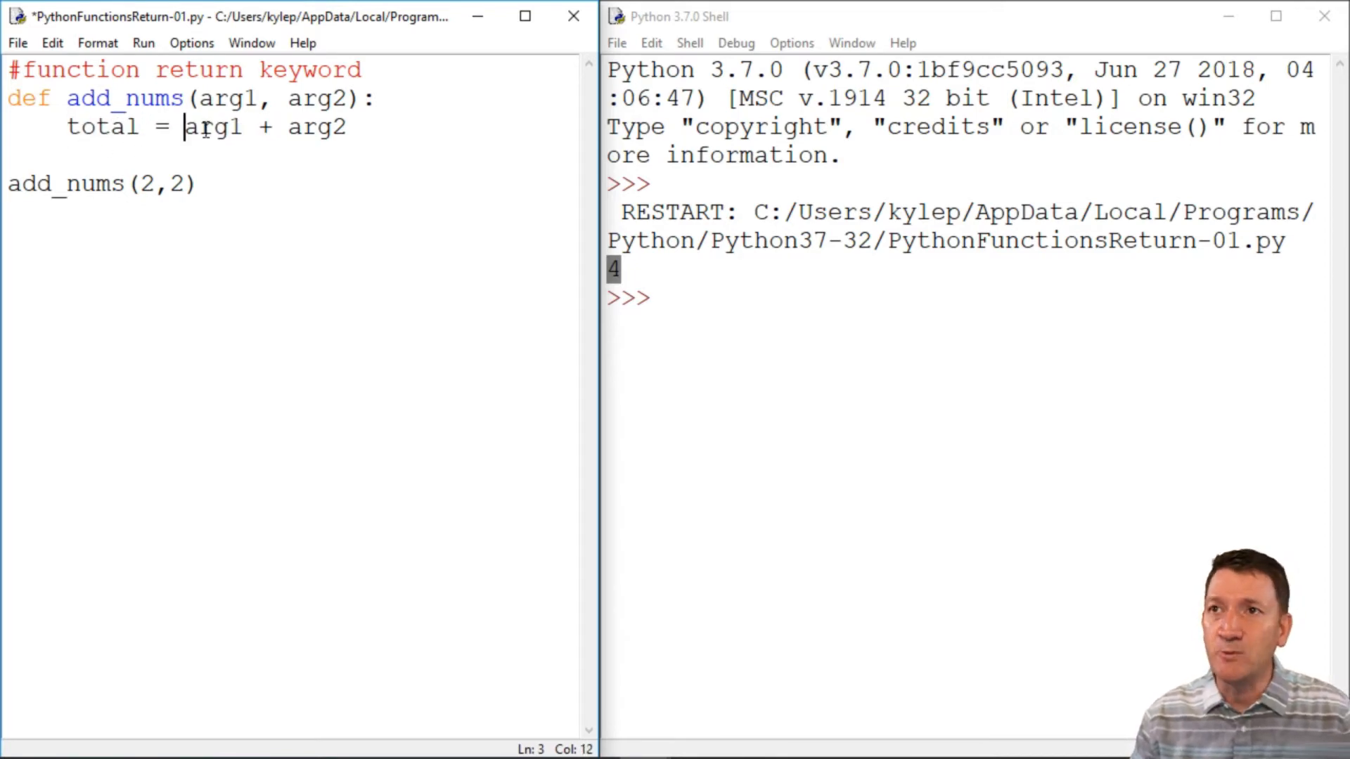
left_click_drag(183, 127, 344, 127)
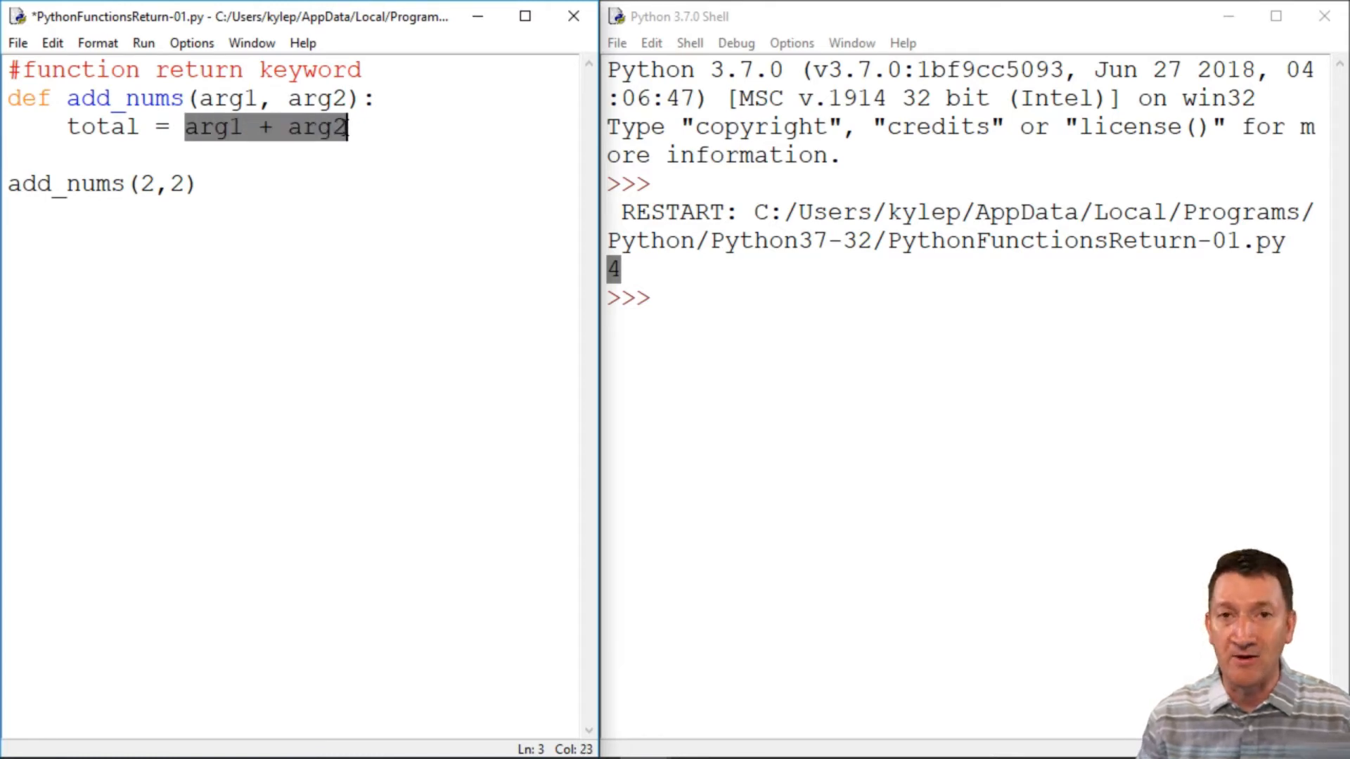
left_click(353, 126)
type("re")
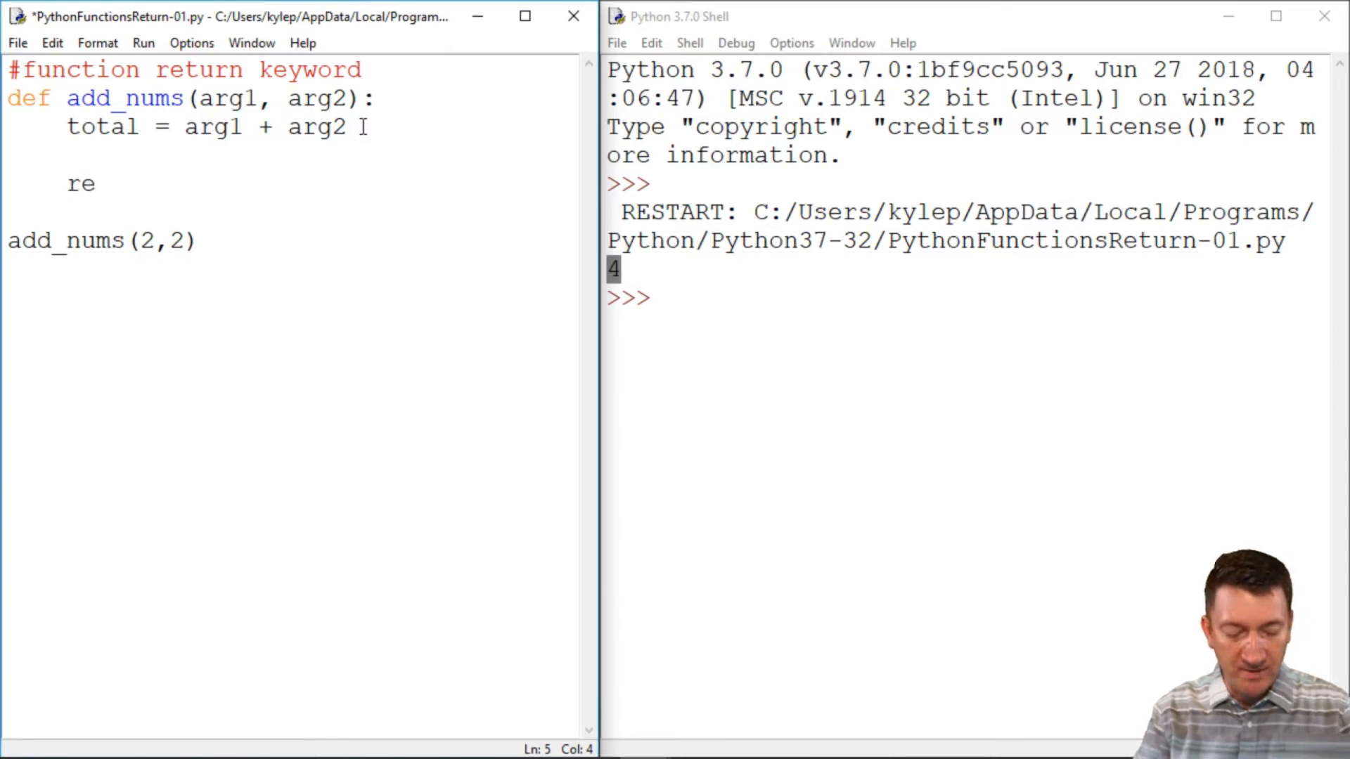
type("turn")
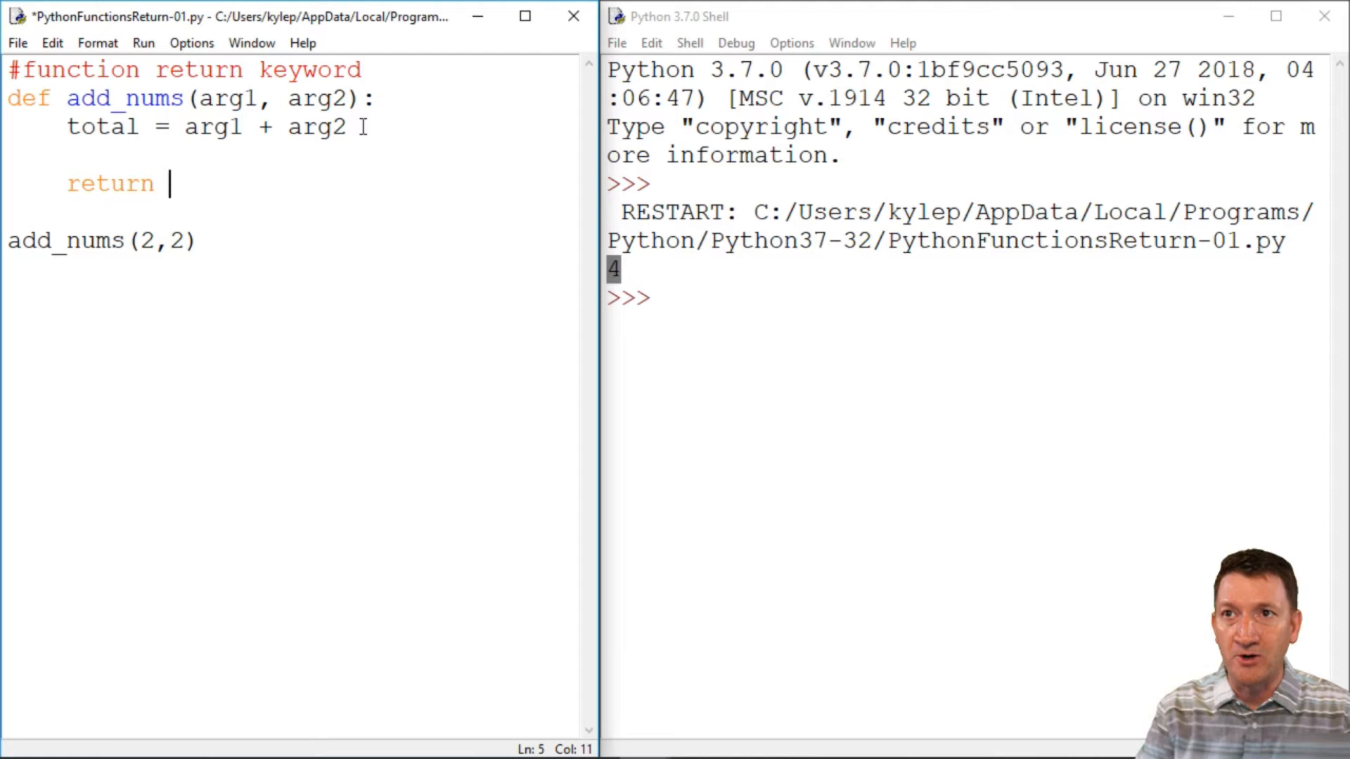
type("tot")
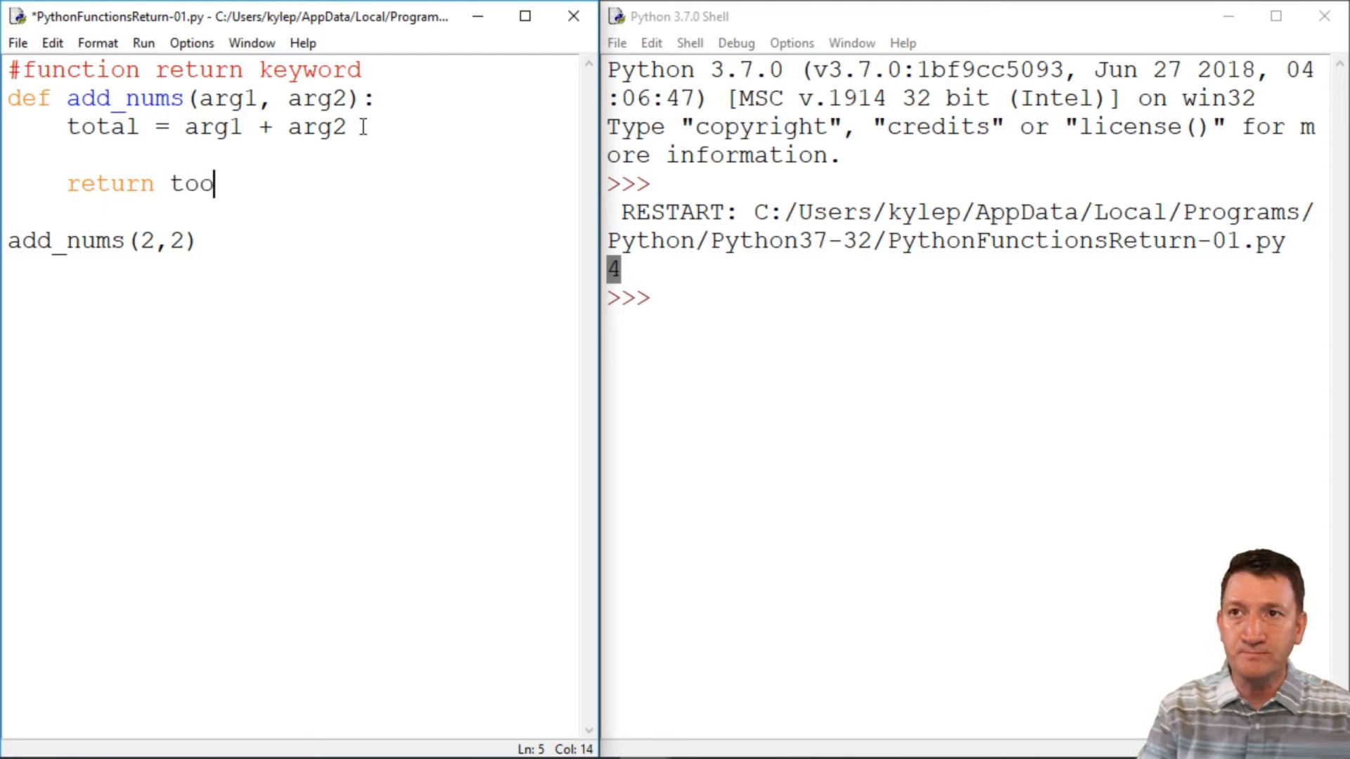
type("al")
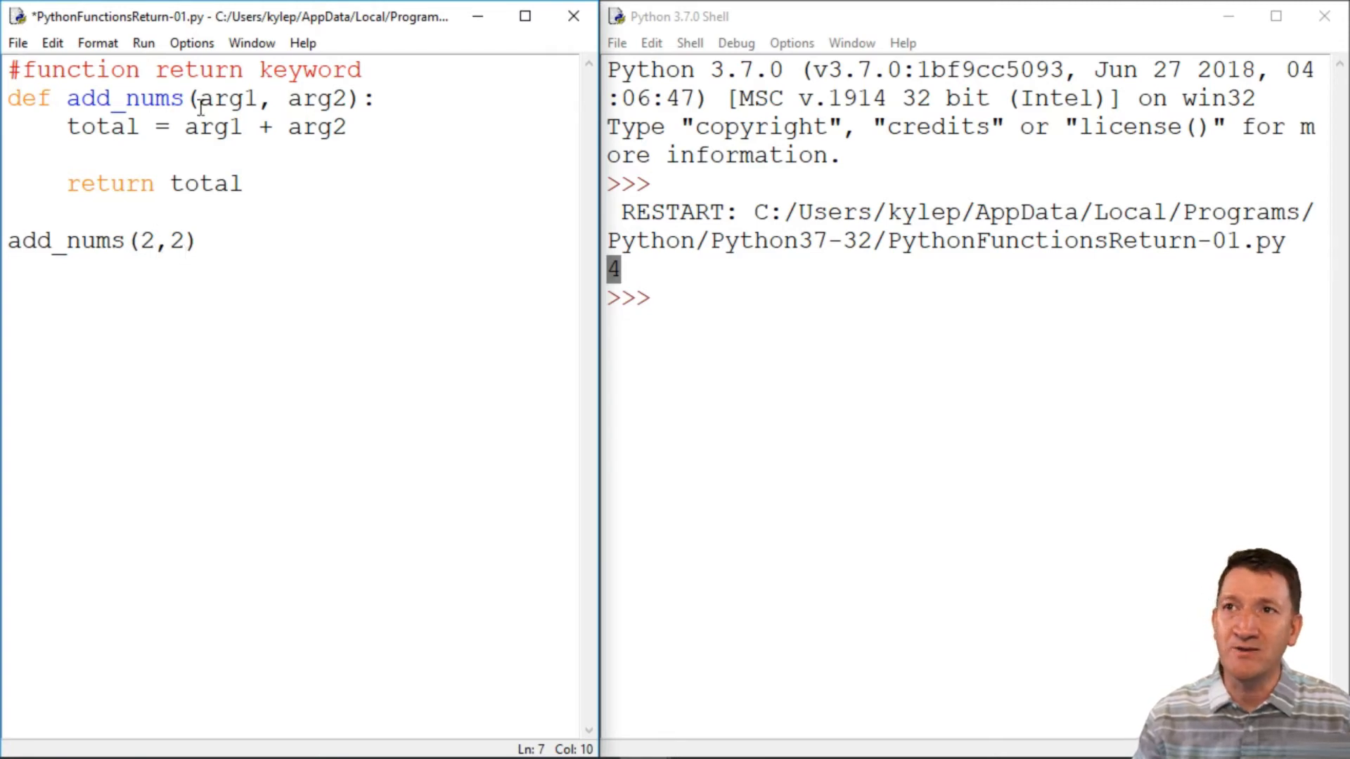
left_click_drag(200, 98, 342, 98)
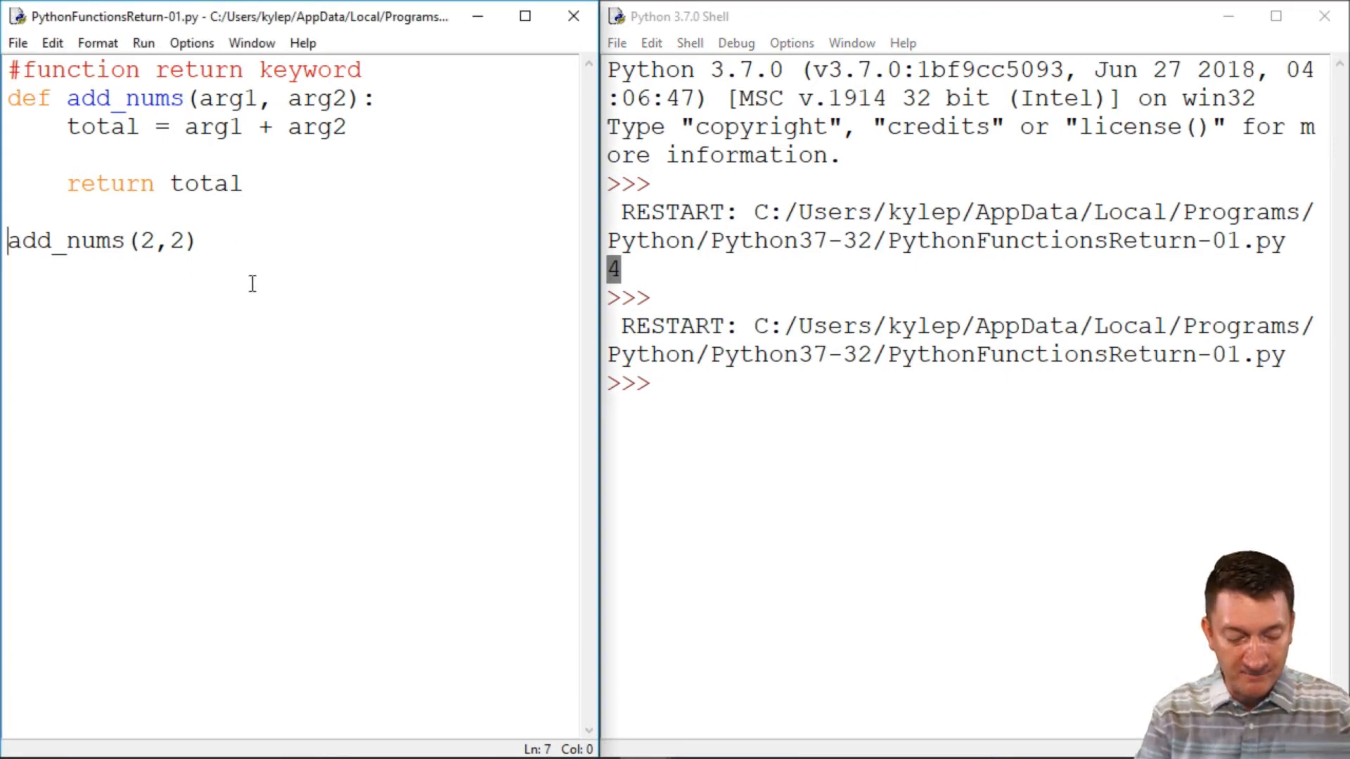
Add print(newTotal), then replace newTotal with the add_nums(2,2) call
type("newTotal =")
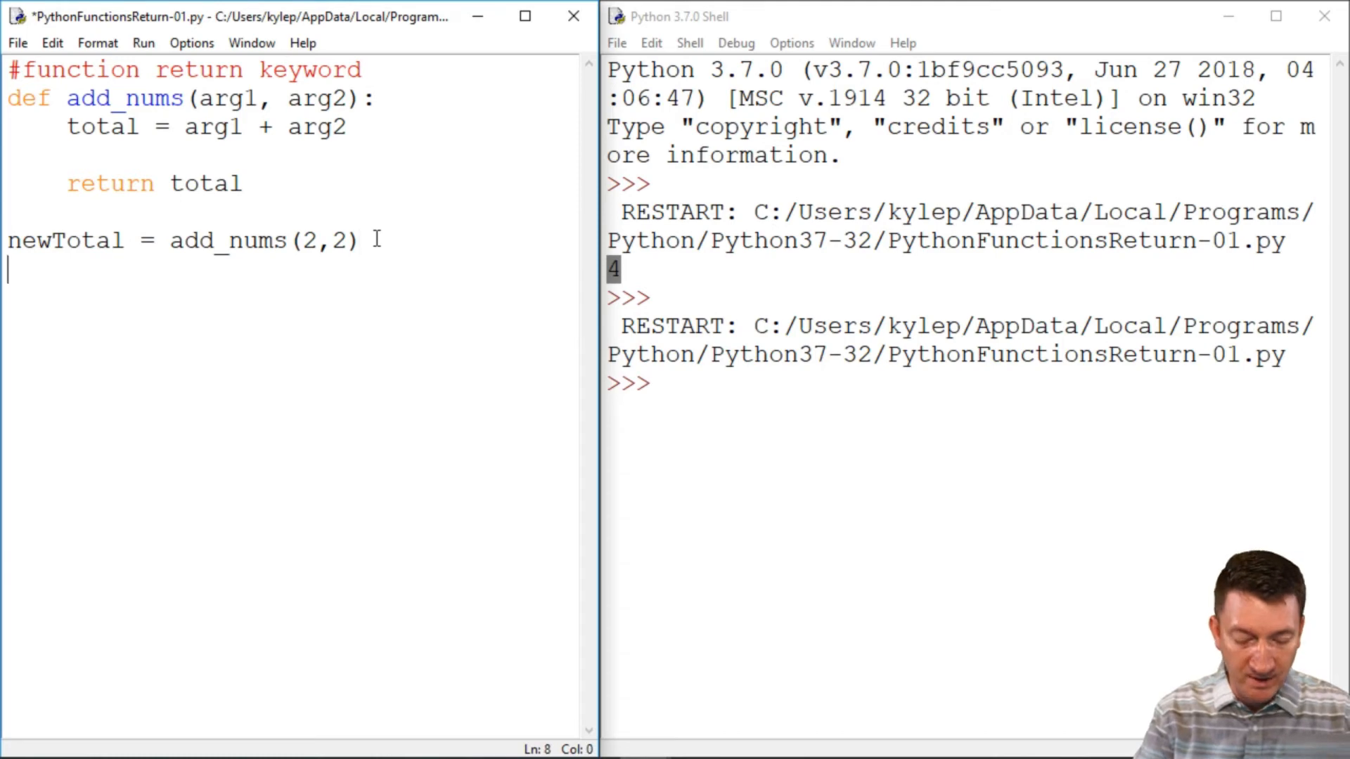
type("print(")
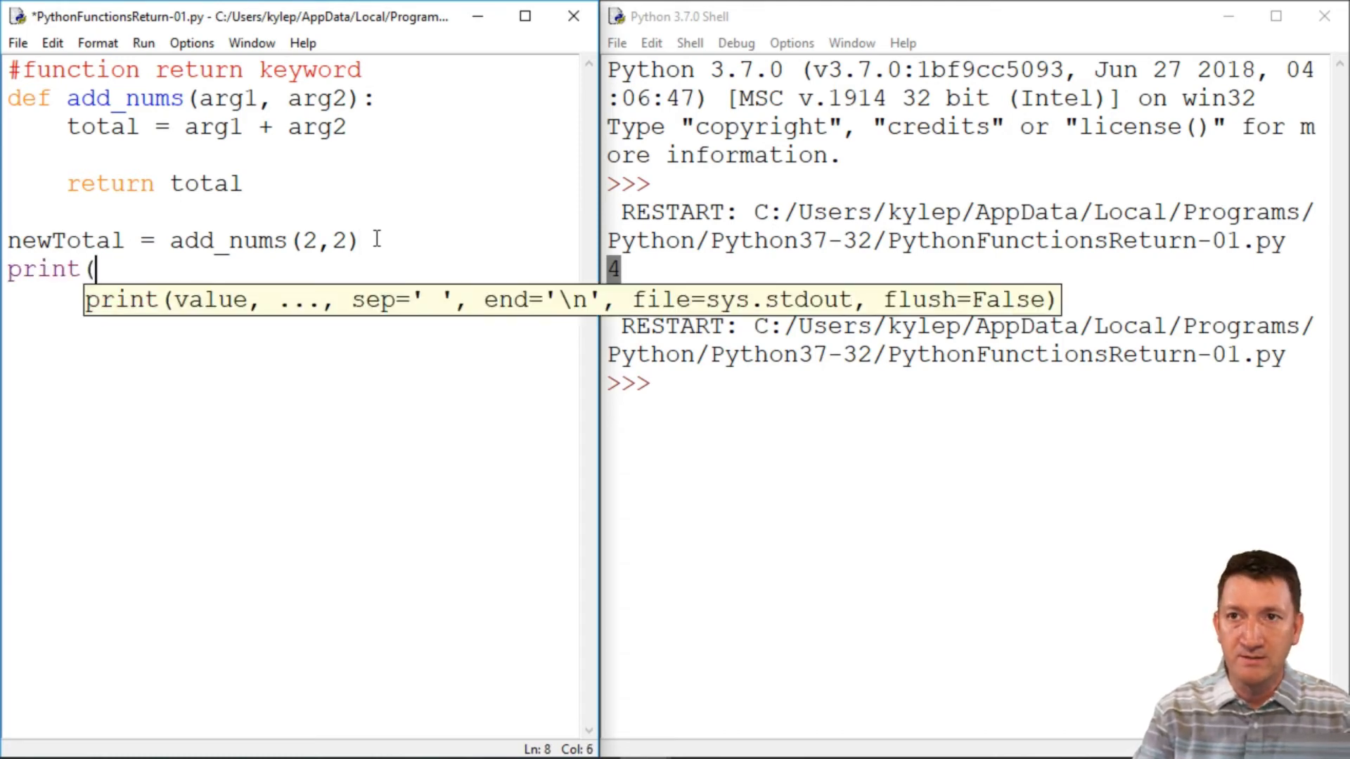
type("newTota")
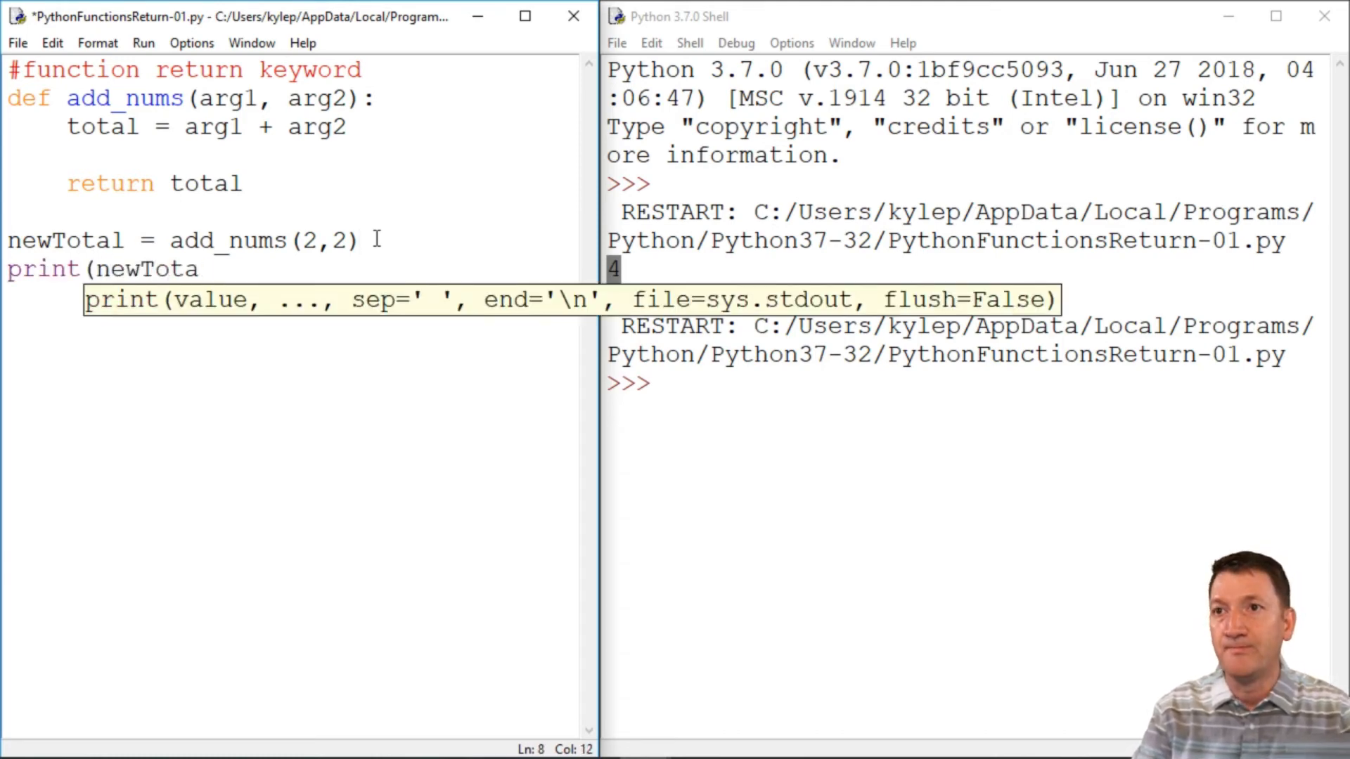
type("l)")
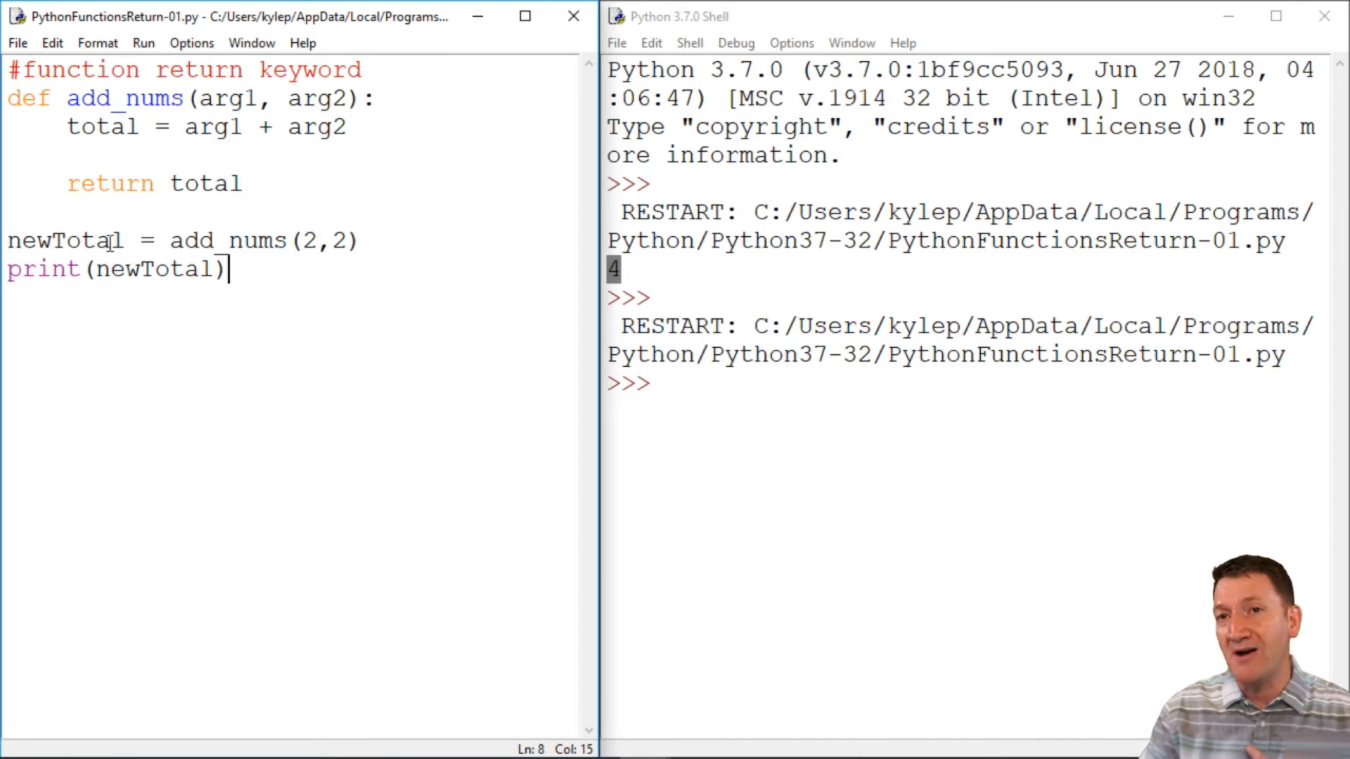
double_click(65, 241)
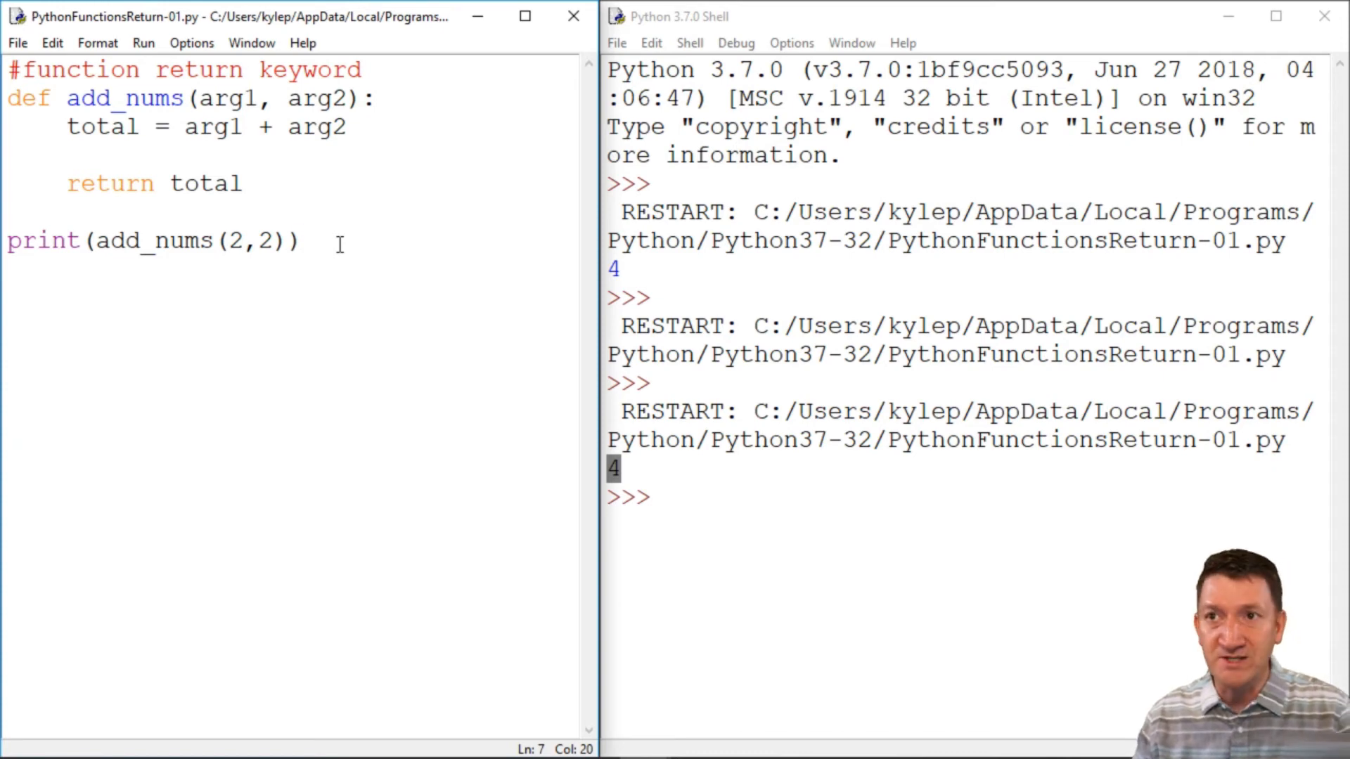
Rerun the script with F5 and return to the editor
key("F5")
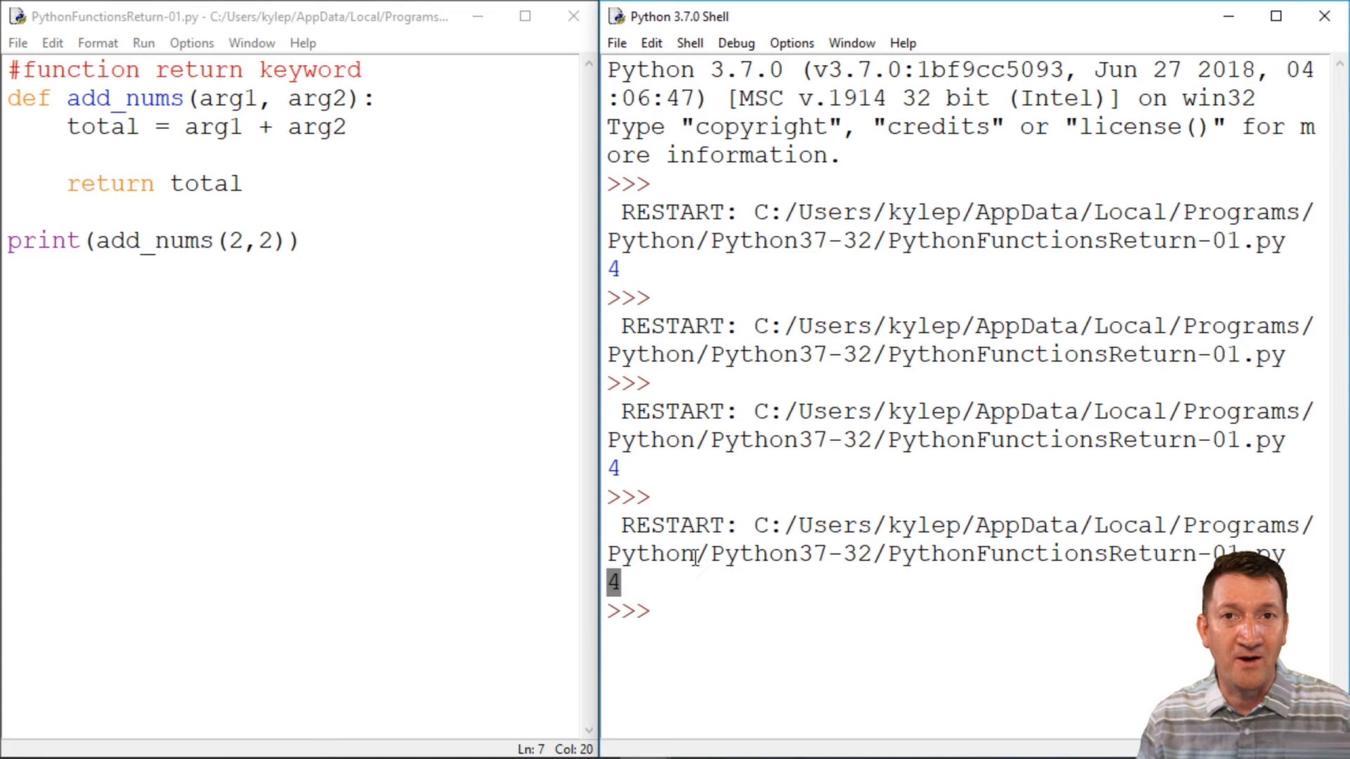
double_click(147, 240)
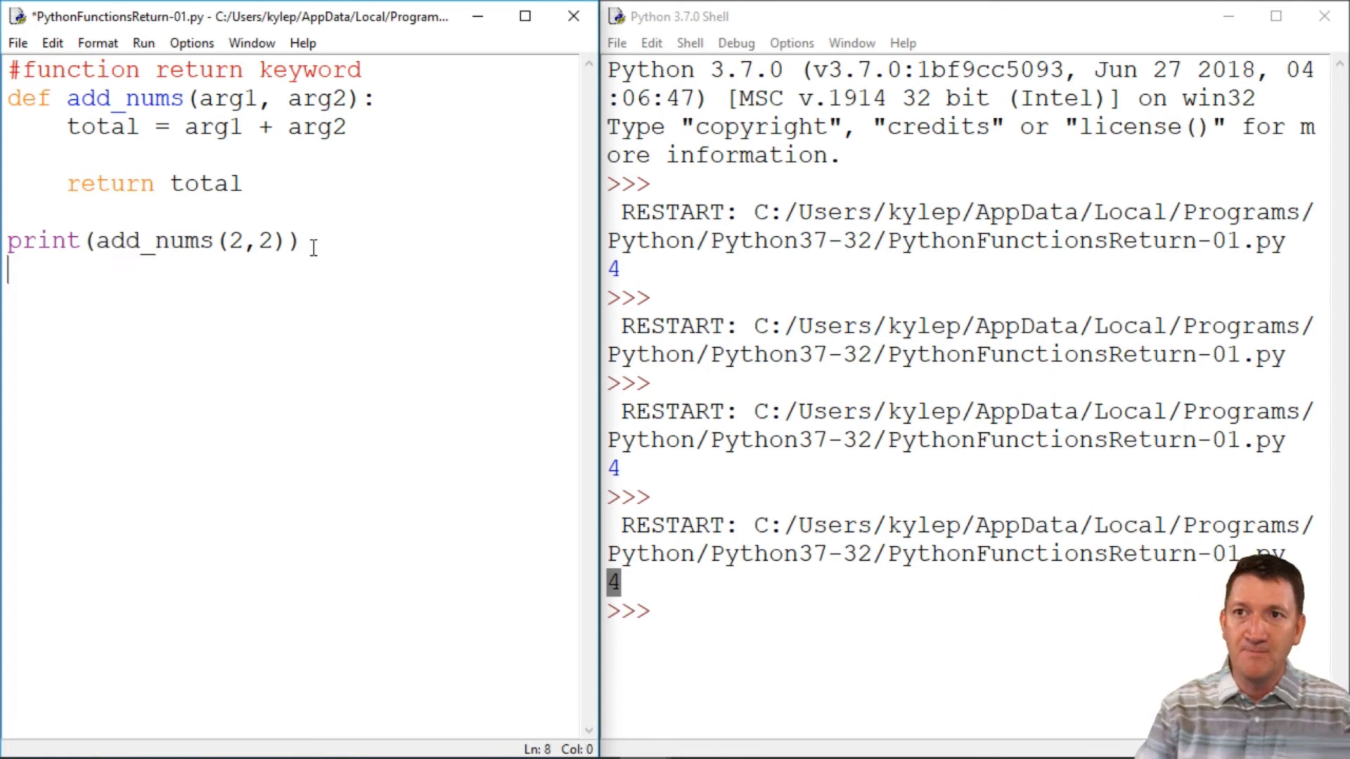
Add the line add_nums(3,3) * 3 below the print call
type("addn")
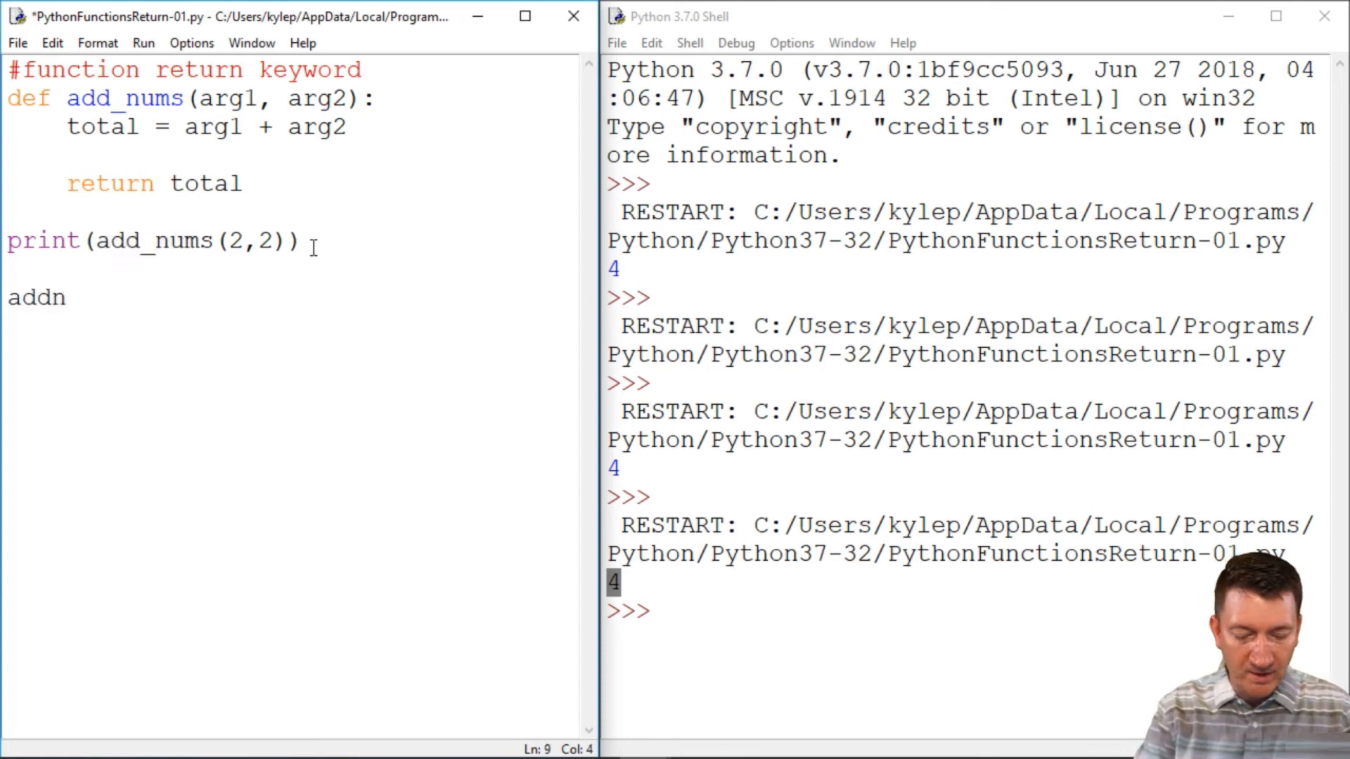
type("_nums")
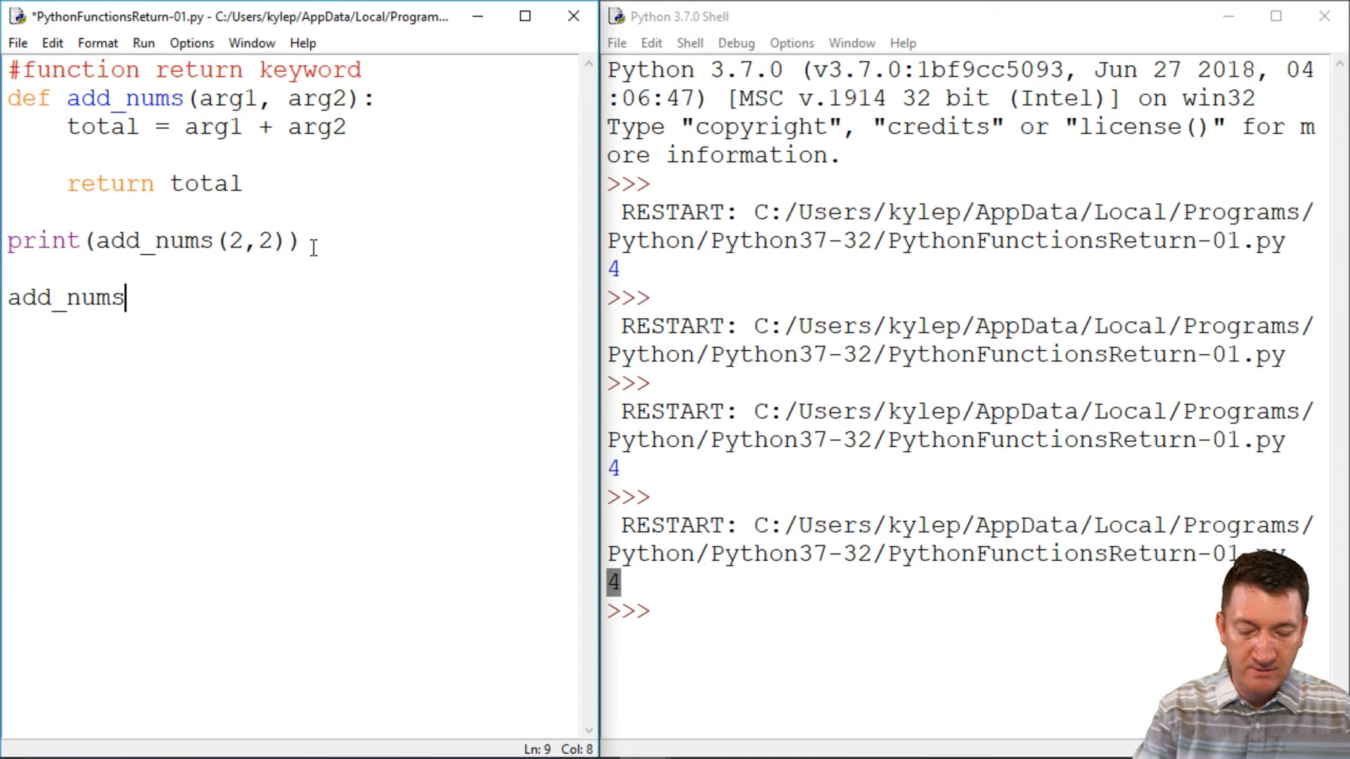
type("(3")
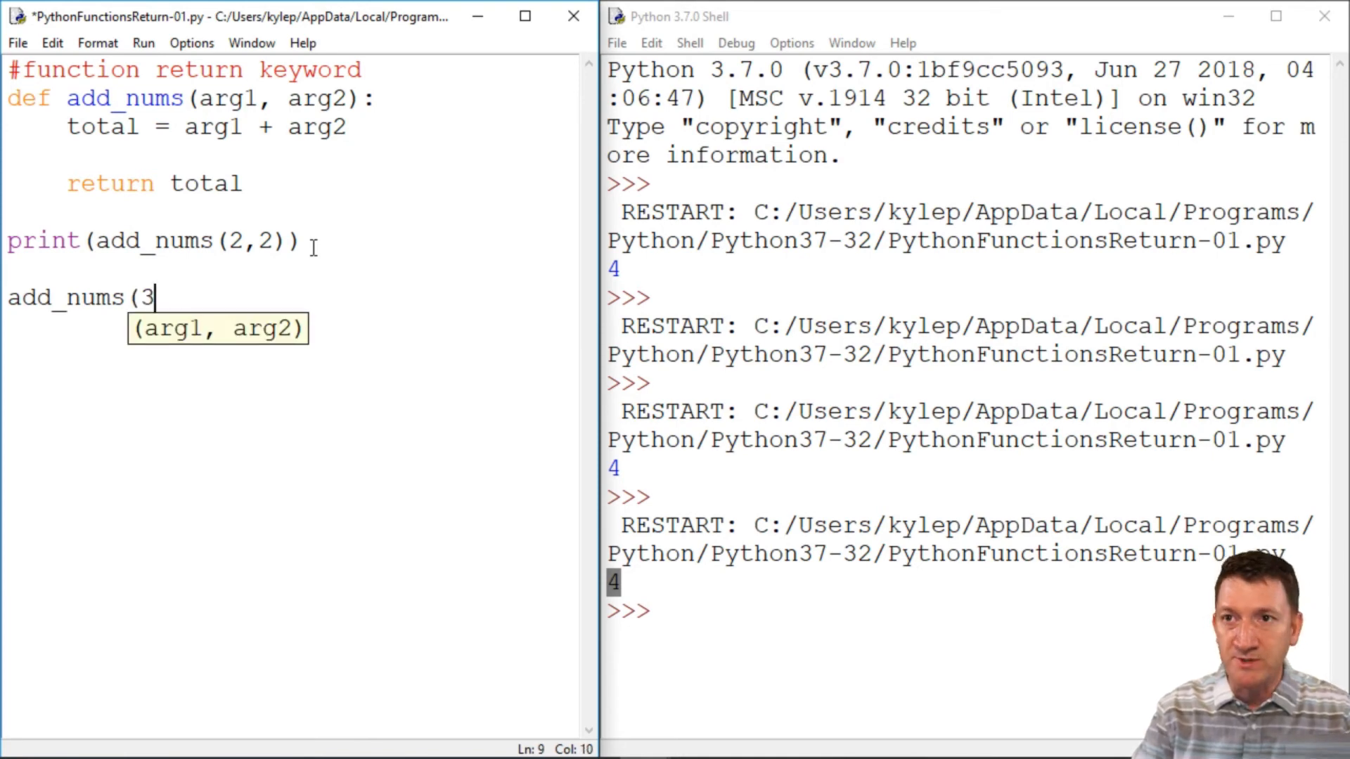
type(",3)")
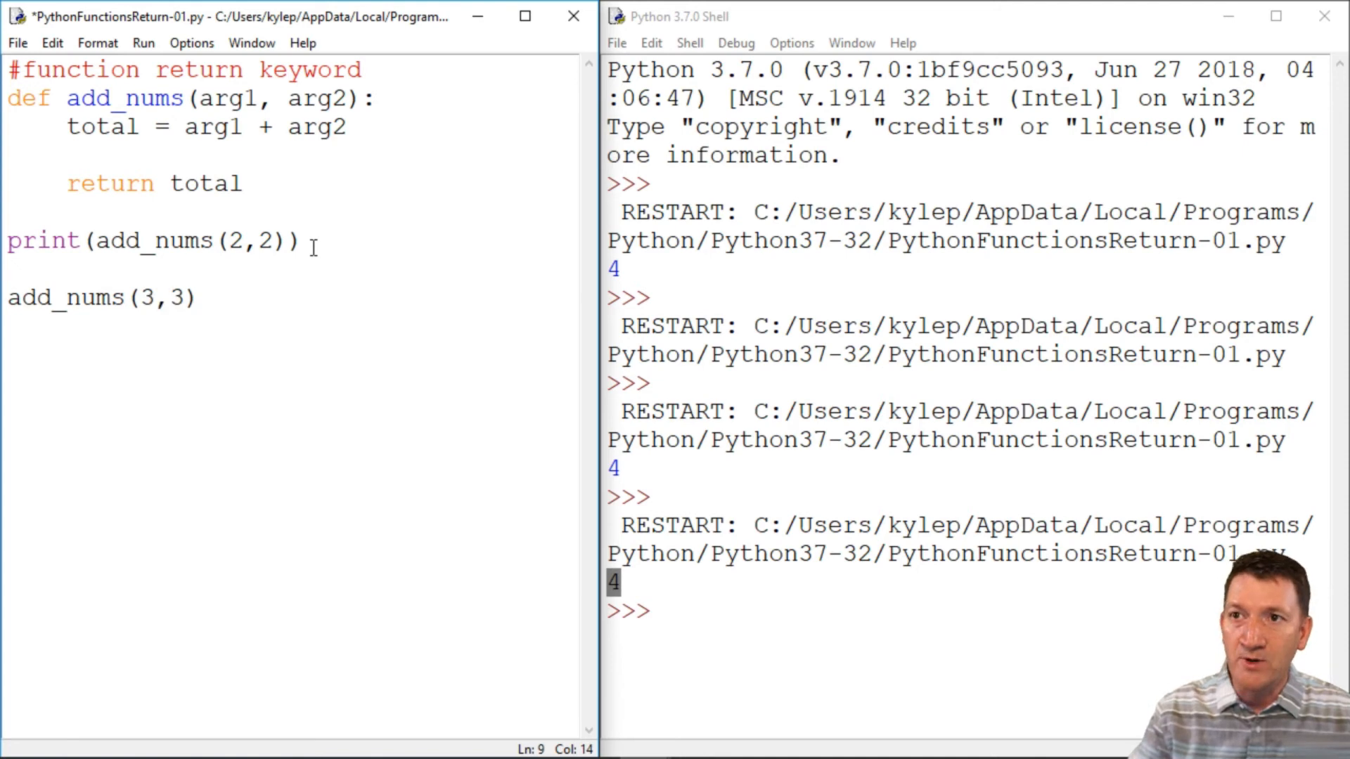
type("+")
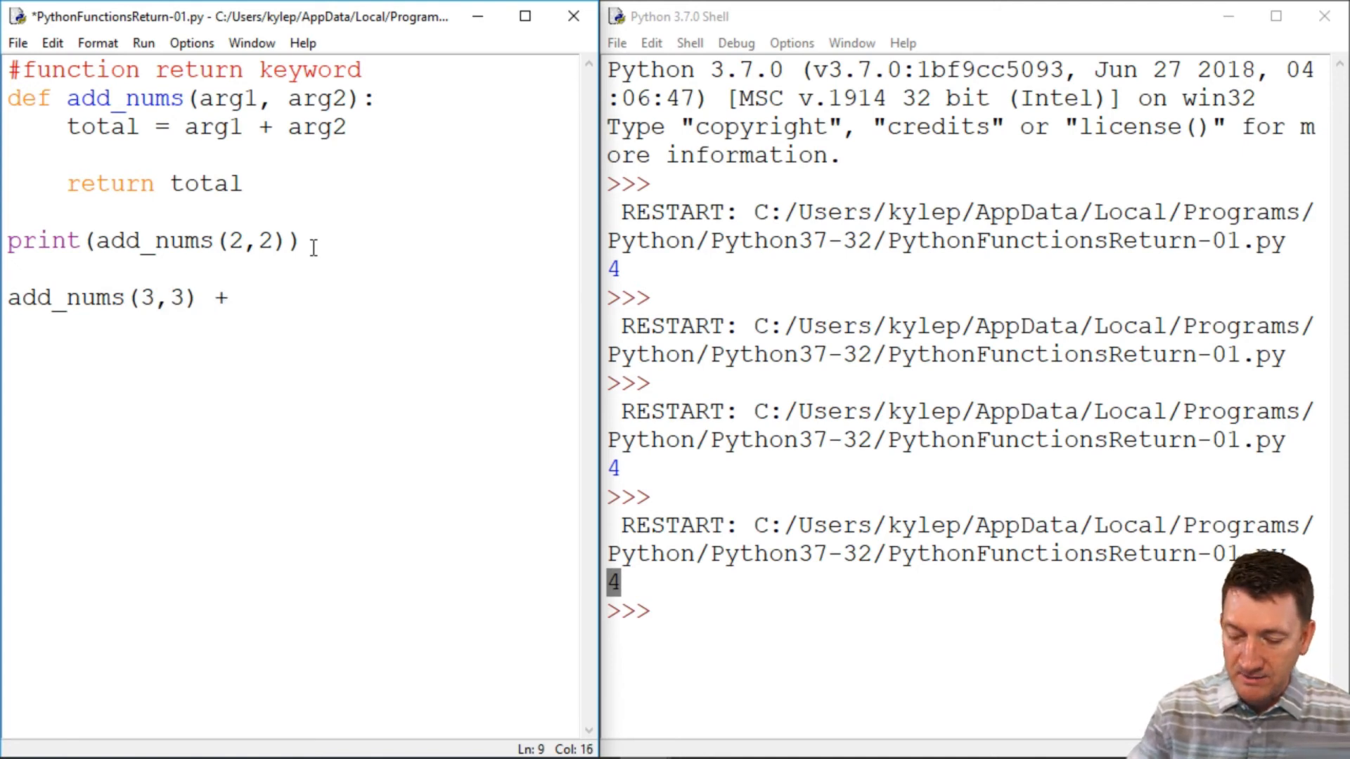
type("*")
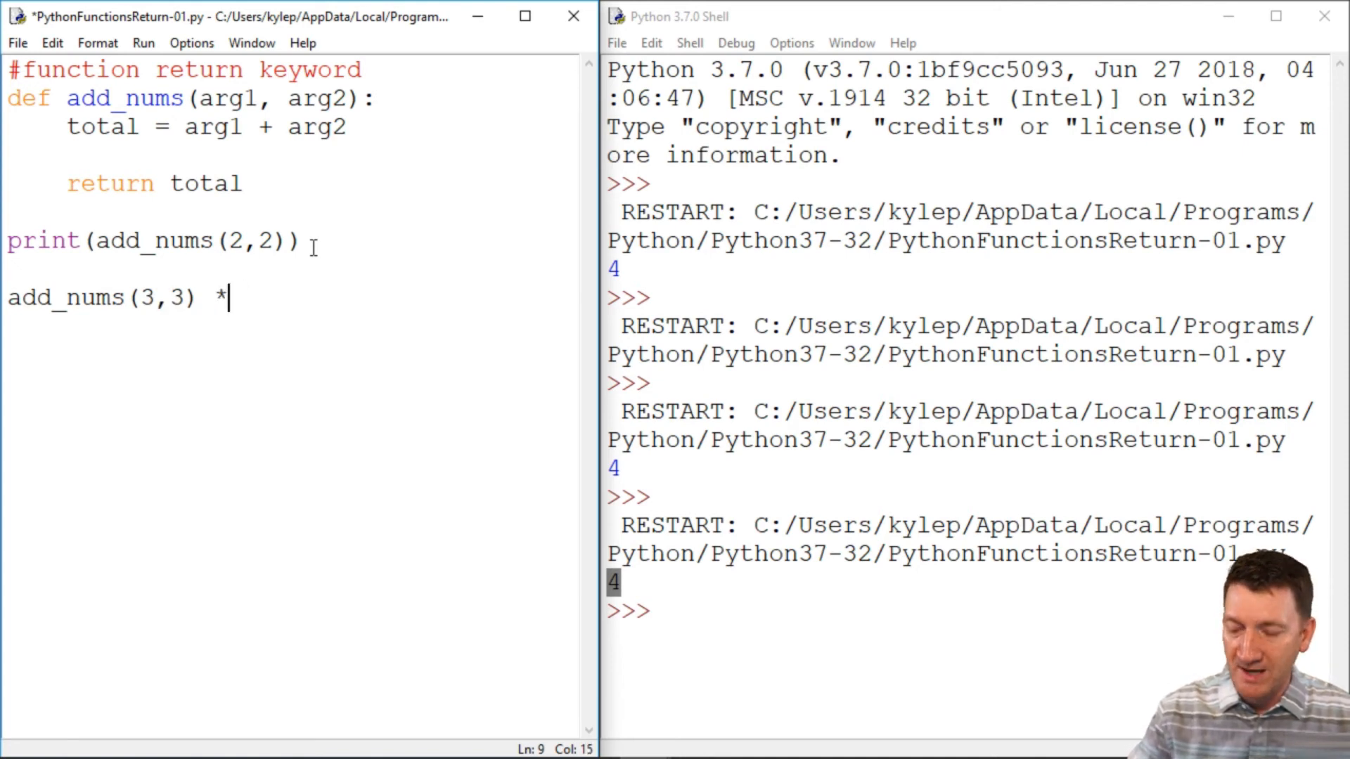
type("3")
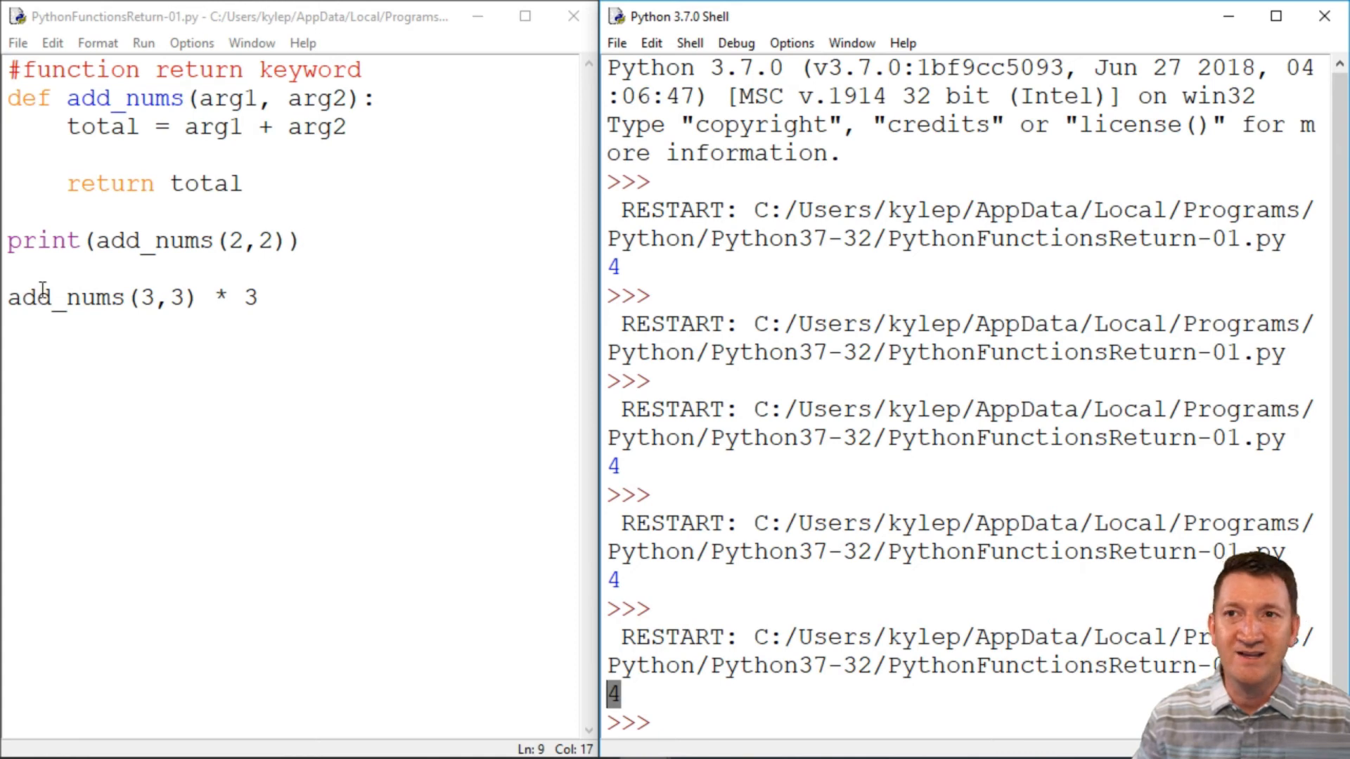
left_click_drag(9, 296, 198, 297)
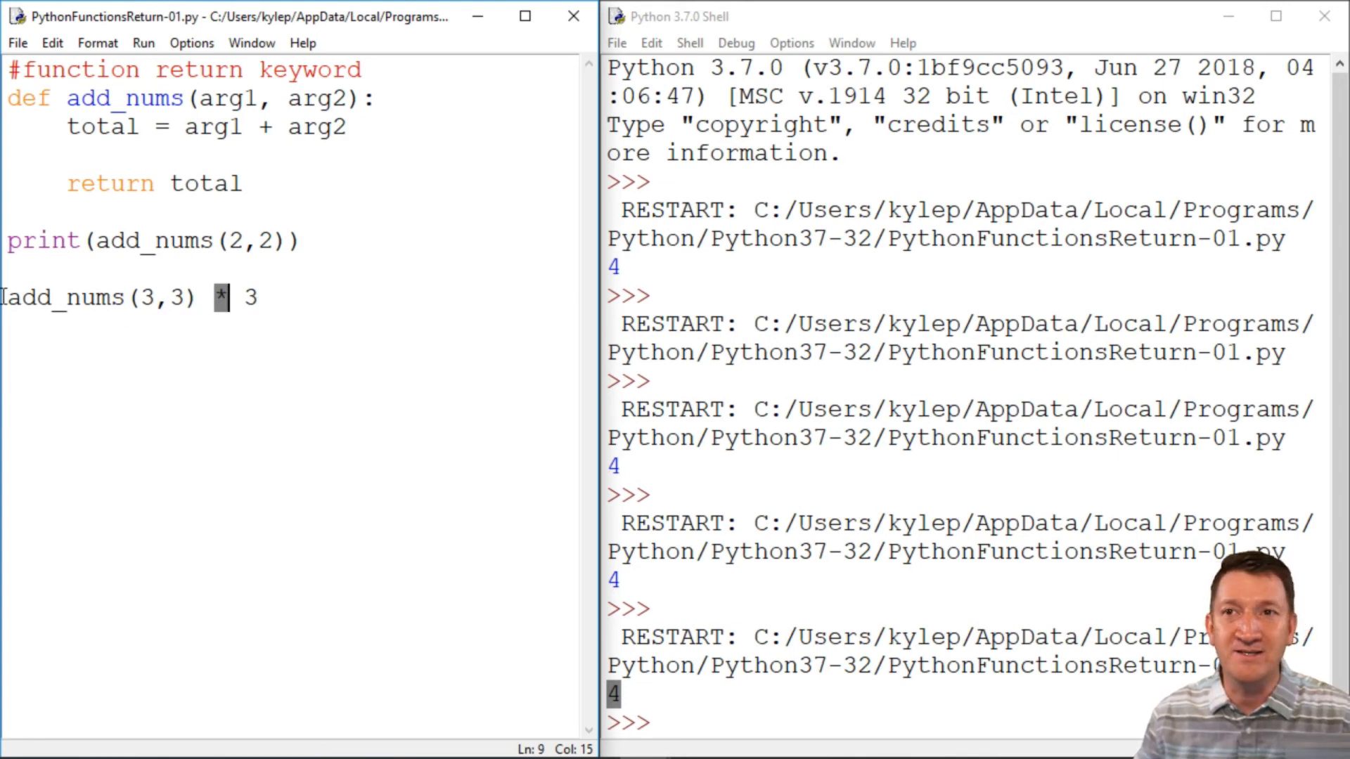
Wrap add_nums(3,3) * 3 in print() so the shell shows 4 and 18
type("prit(")
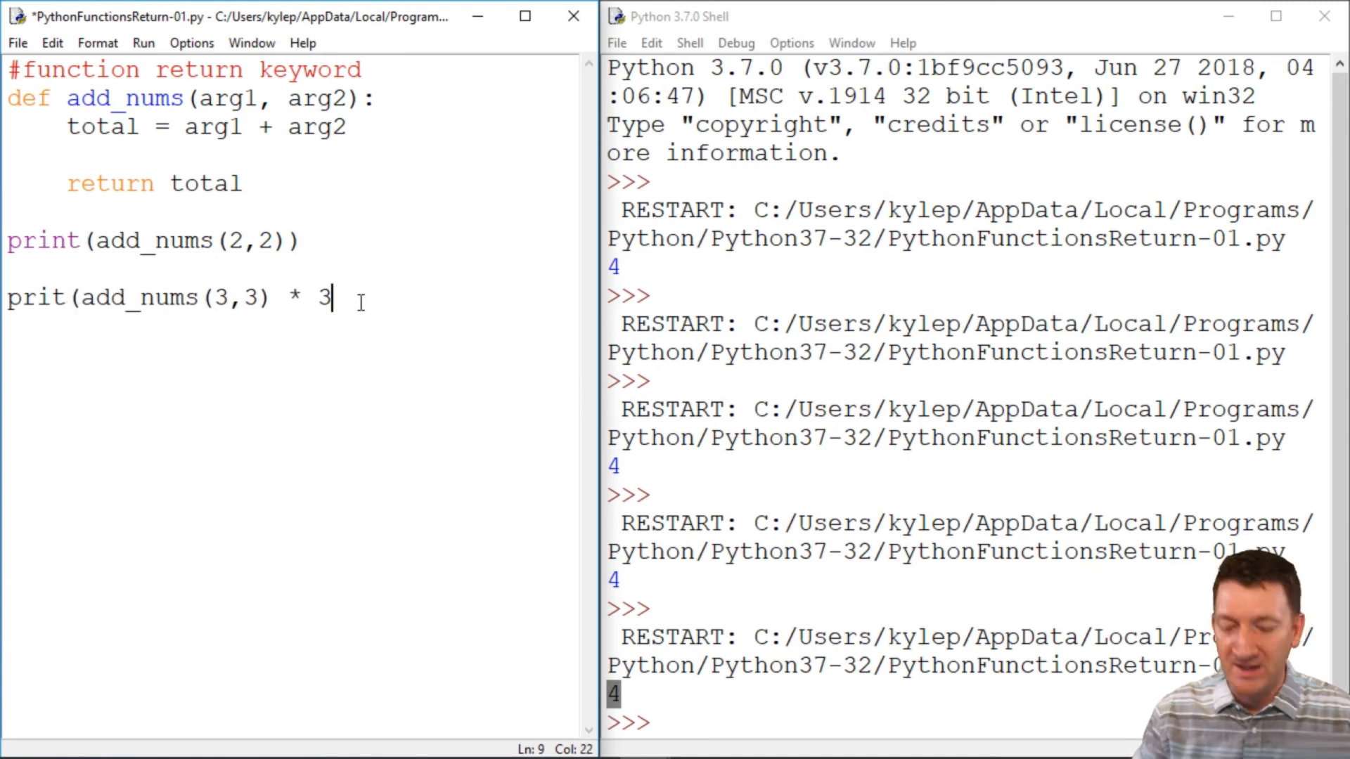
type(")")
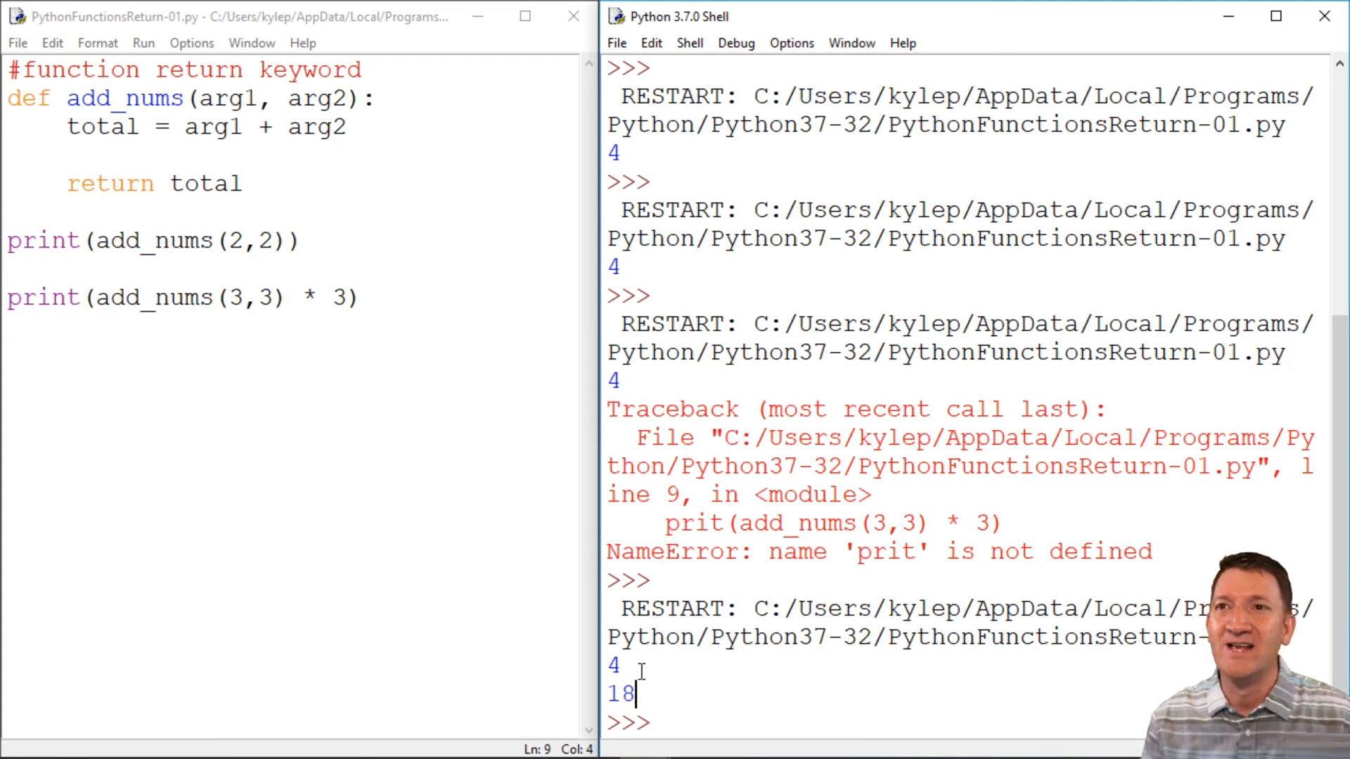
double_click(111, 183)
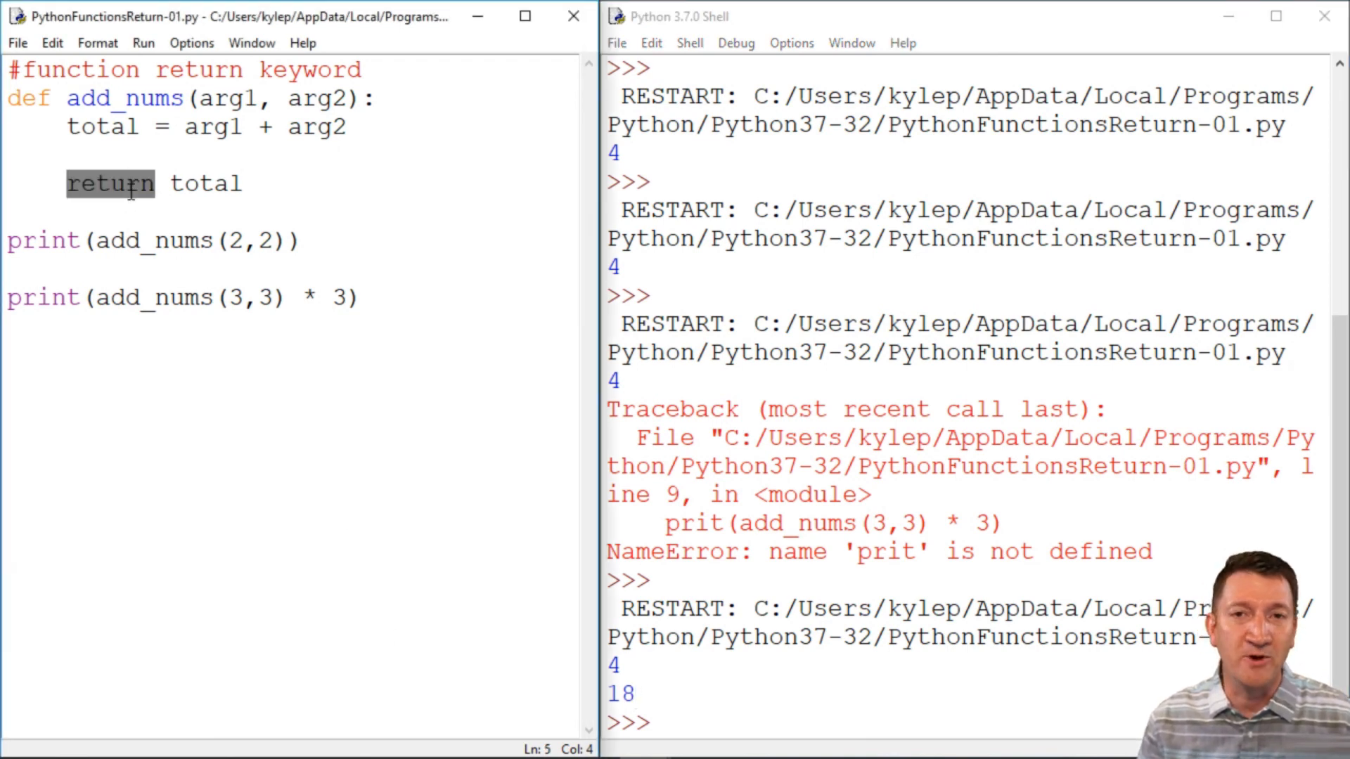
double_click(100, 127)
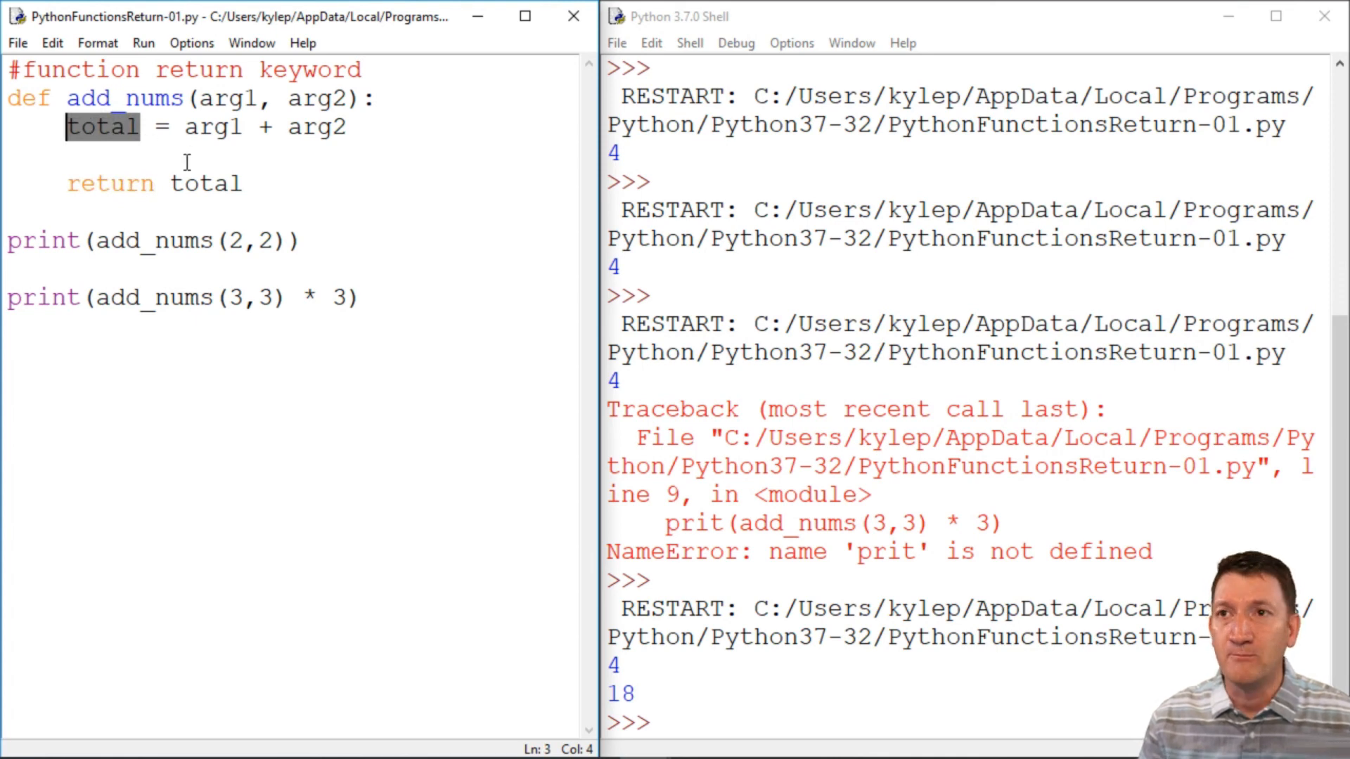
double_click(204, 184)
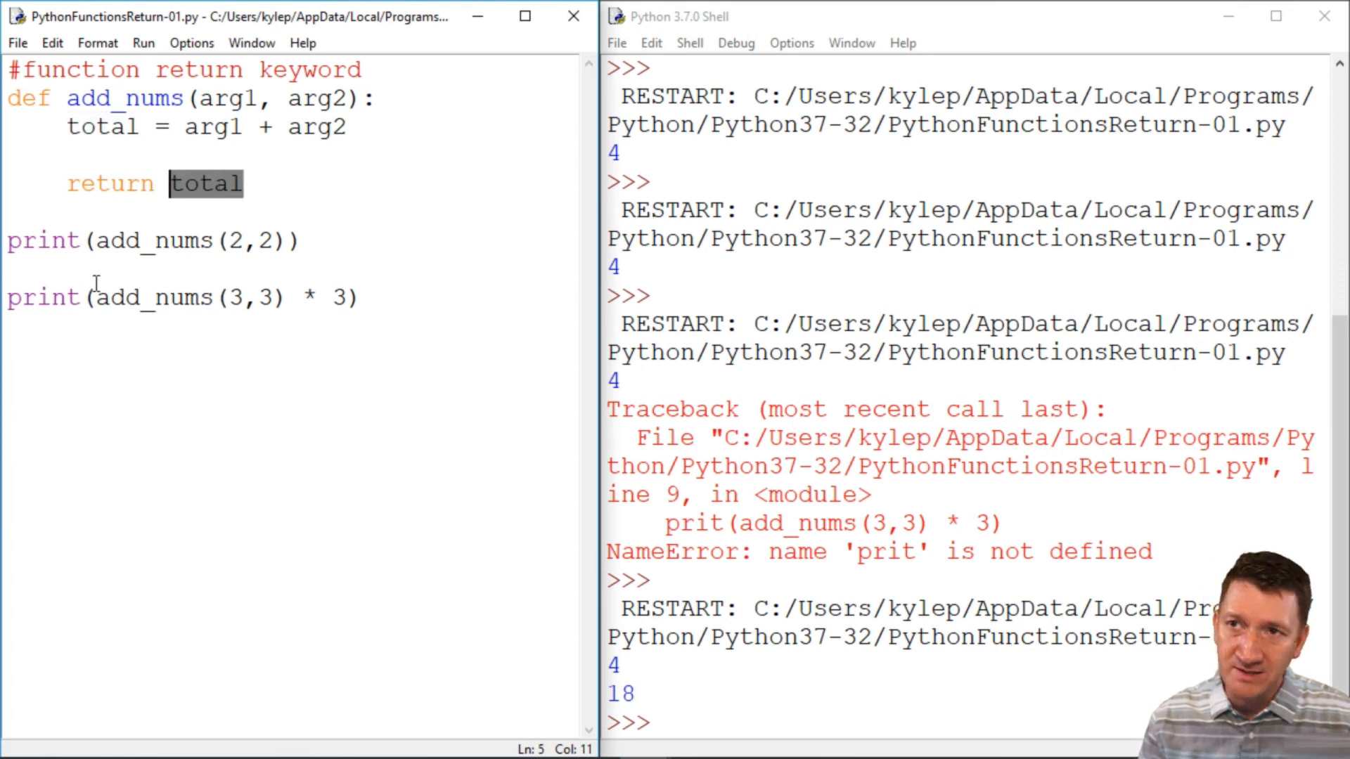